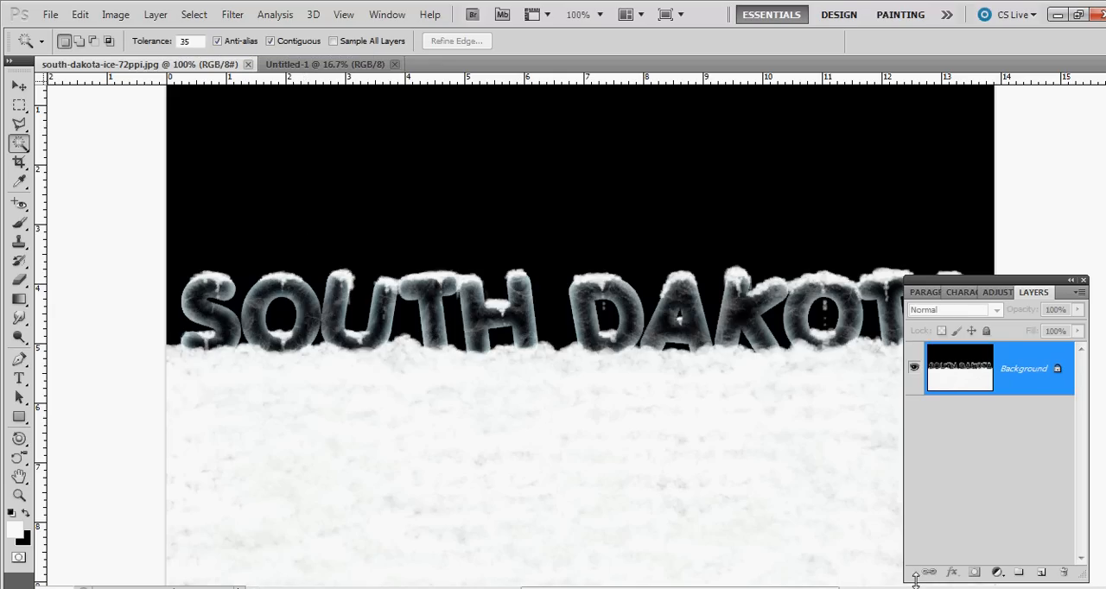
pyautogui.moveTo(895, 574)
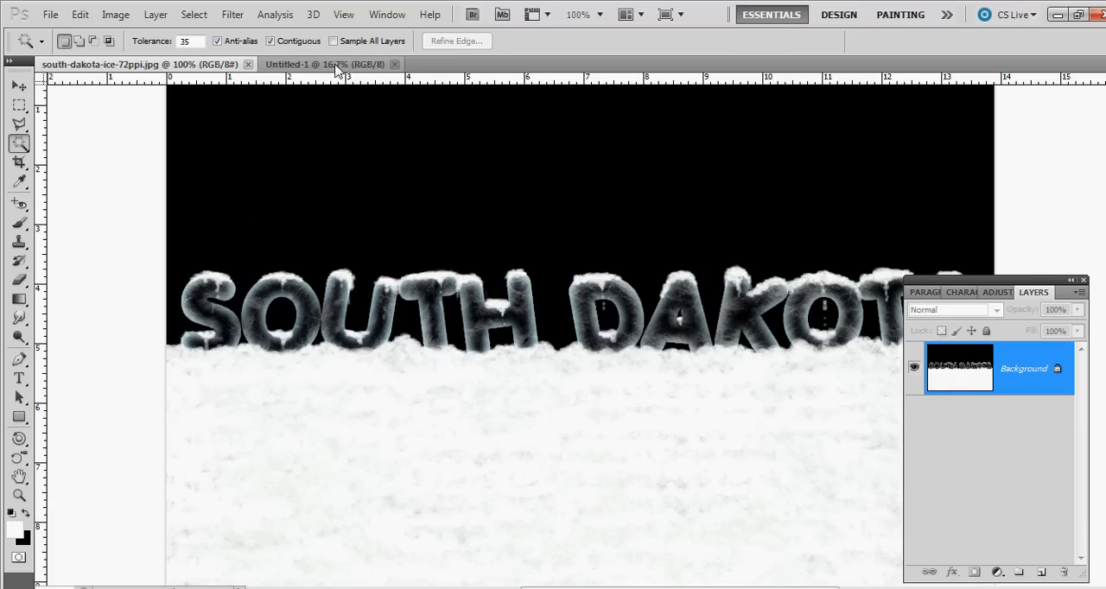
# Bring the blank Untitled-1 document to the front, leaving the ice reference in its own tab.
pyautogui.click(325, 63)
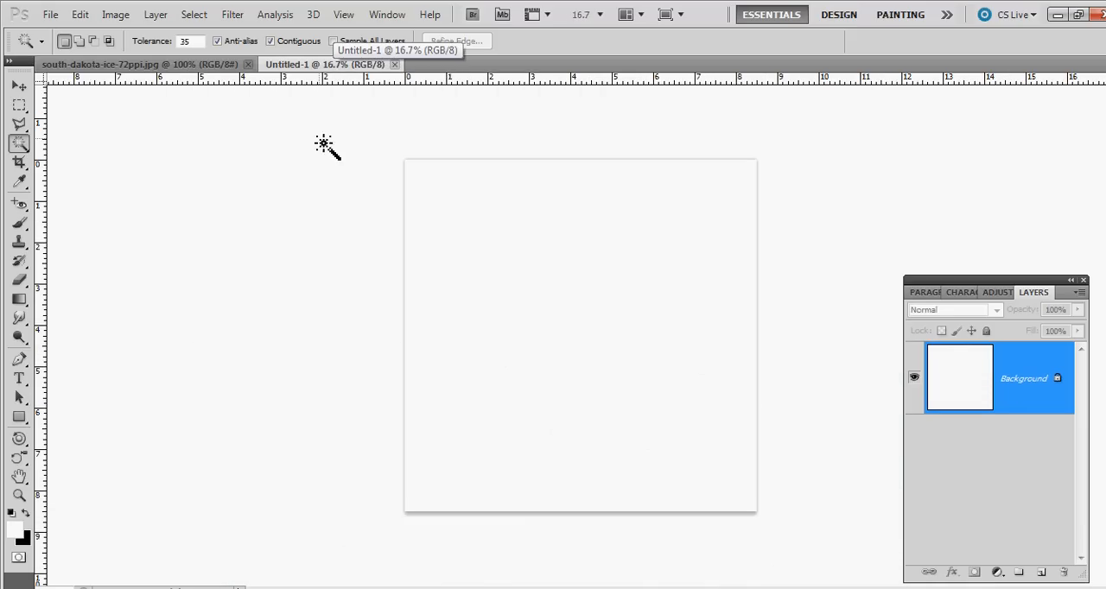
pyautogui.moveTo(87, 316)
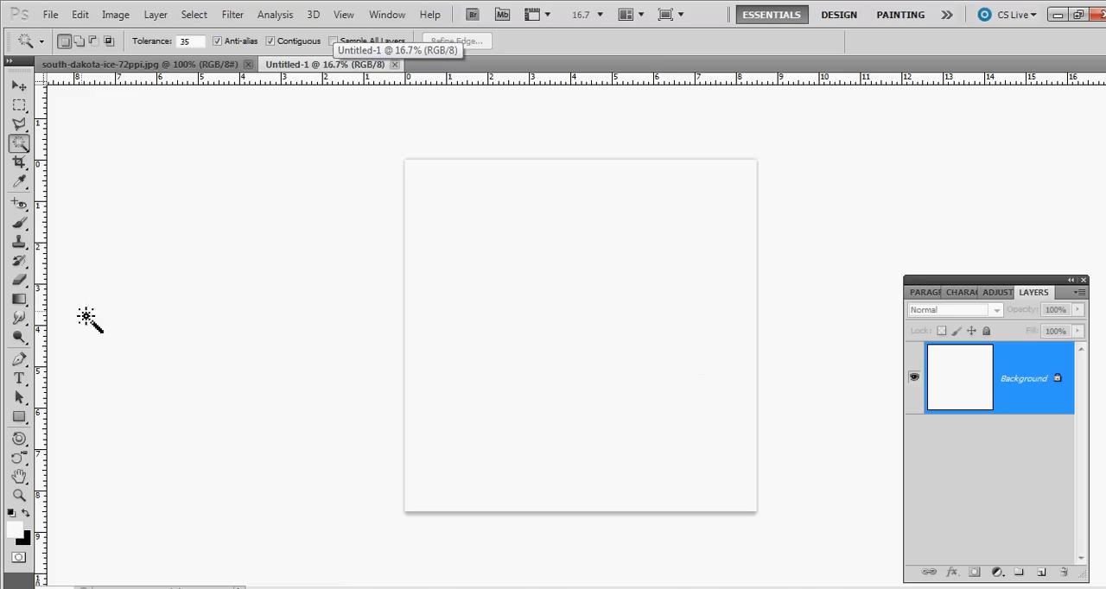
pyautogui.moveTo(570, 453)
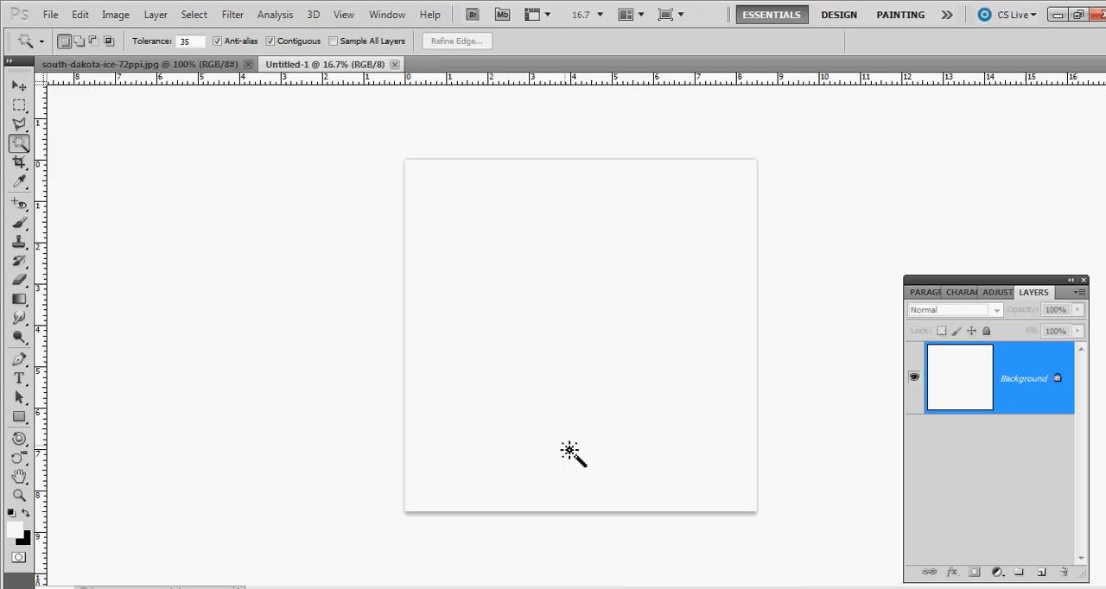
pyautogui.moveTo(159, 525)
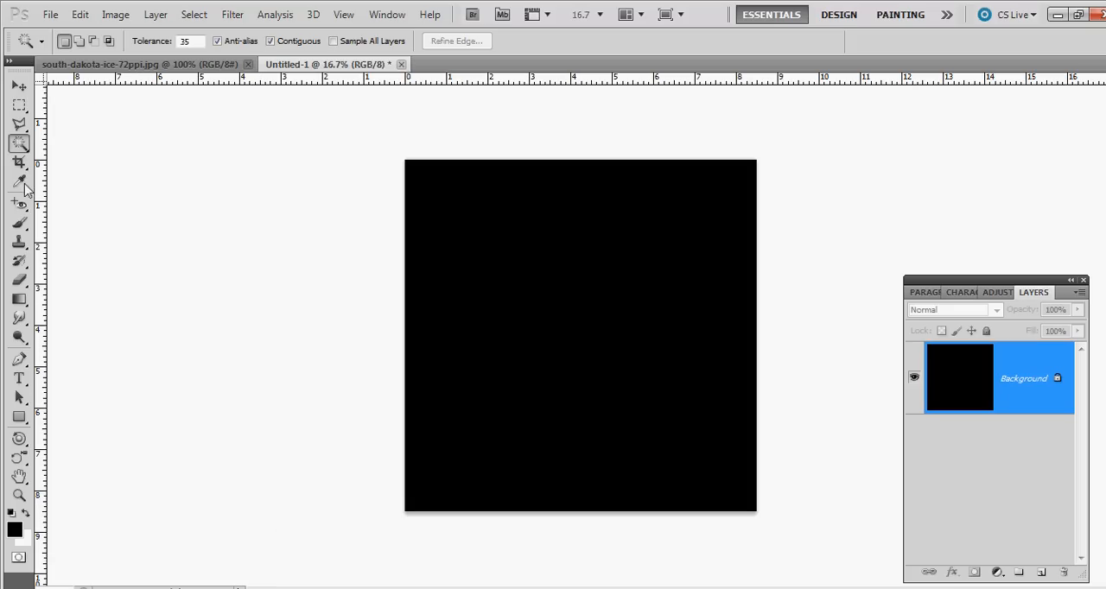
# Start a text layer on the canvas in red at 181 pt with the Porky's font.
pyautogui.click(19, 337)
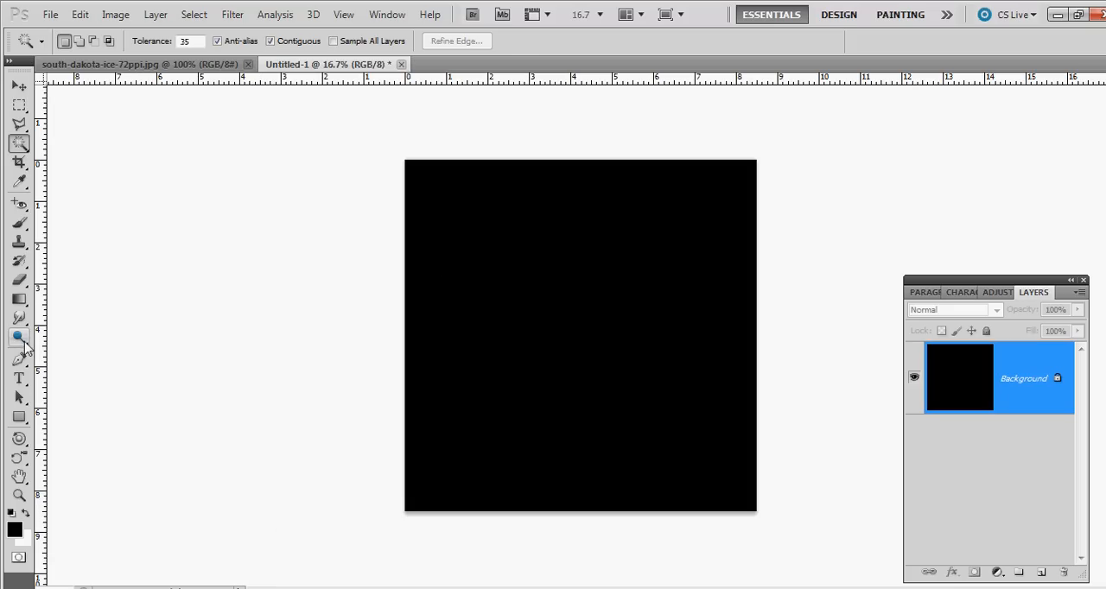
pyautogui.click(19, 376)
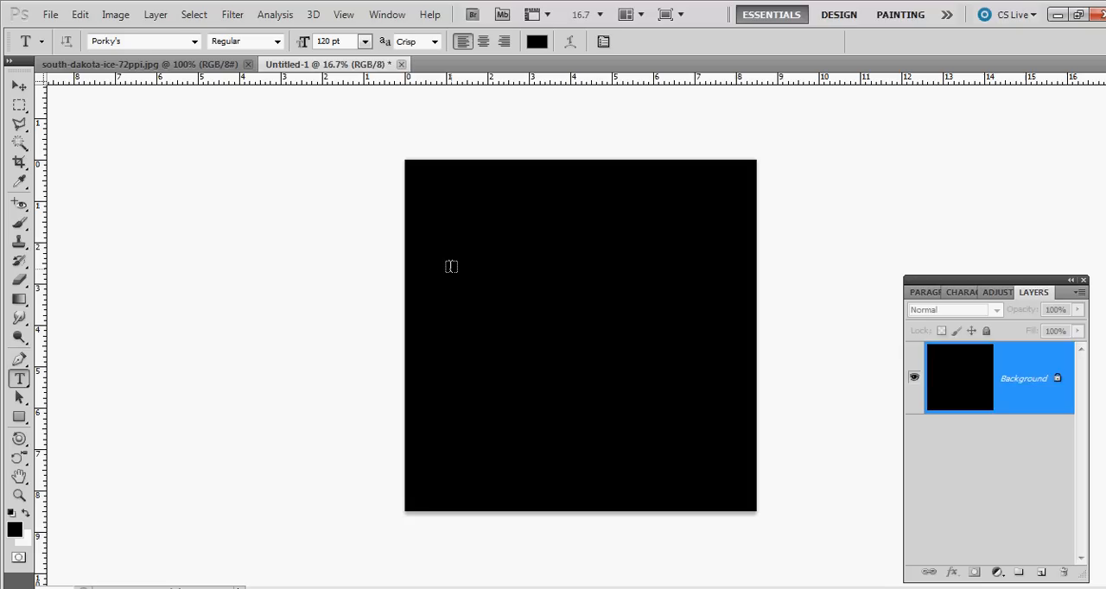
pyautogui.click(449, 266)
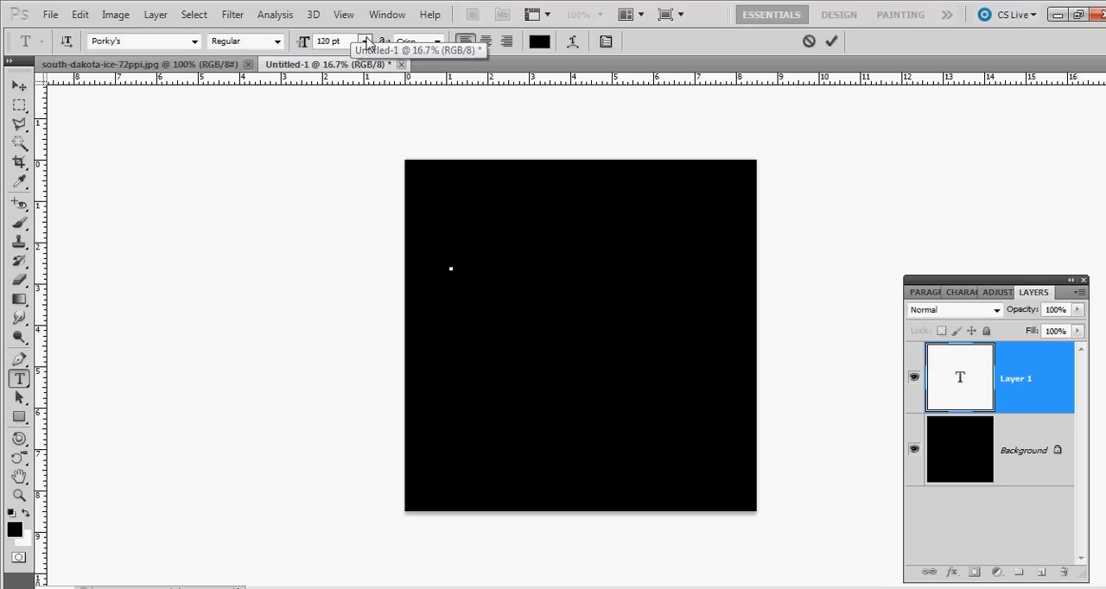
pyautogui.click(539, 40)
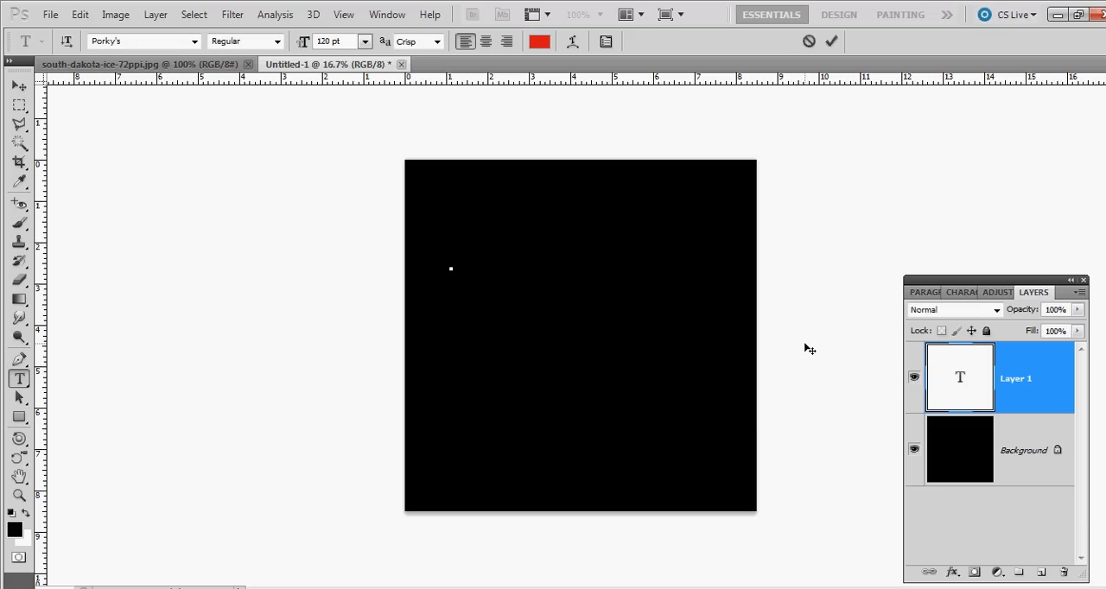
pyautogui.click(449, 270)
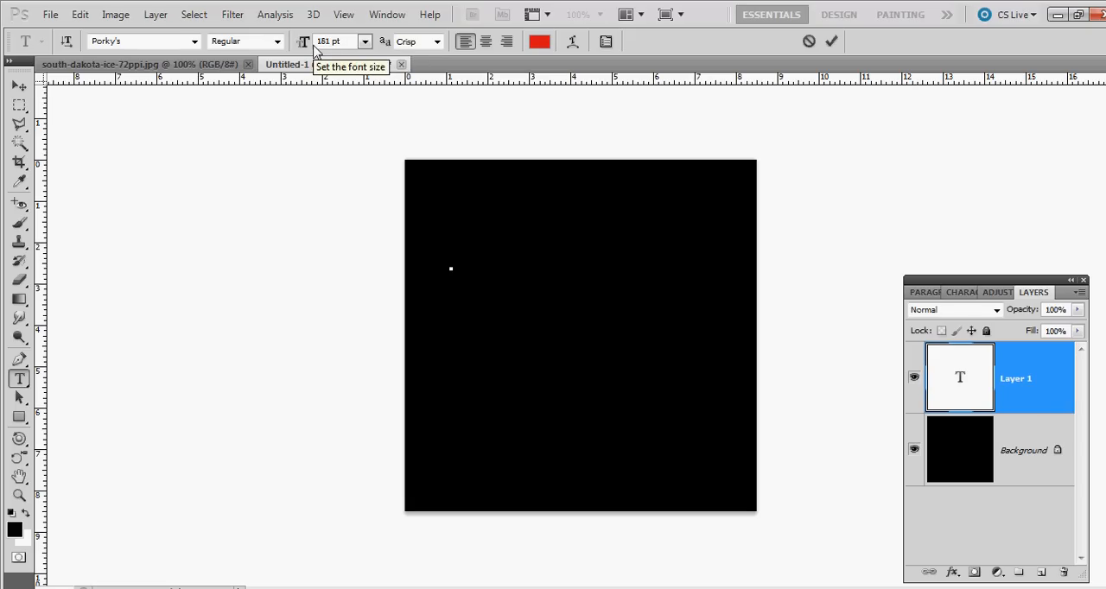
pyautogui.click(449, 270)
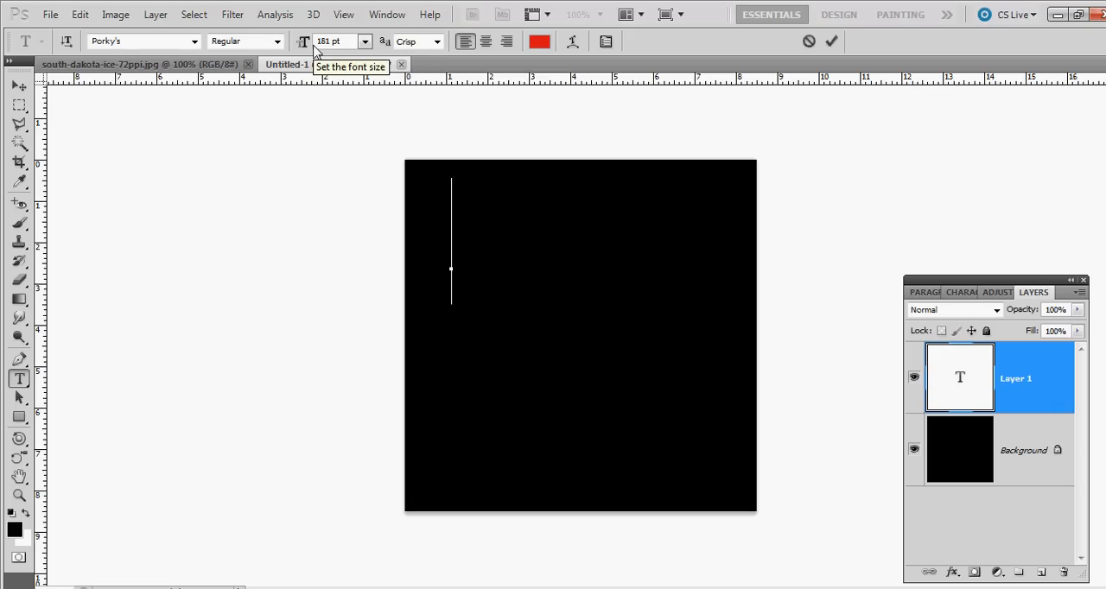
# Enter the word ICE and move it toward the canvas centre.
pyautogui.write('ICE')
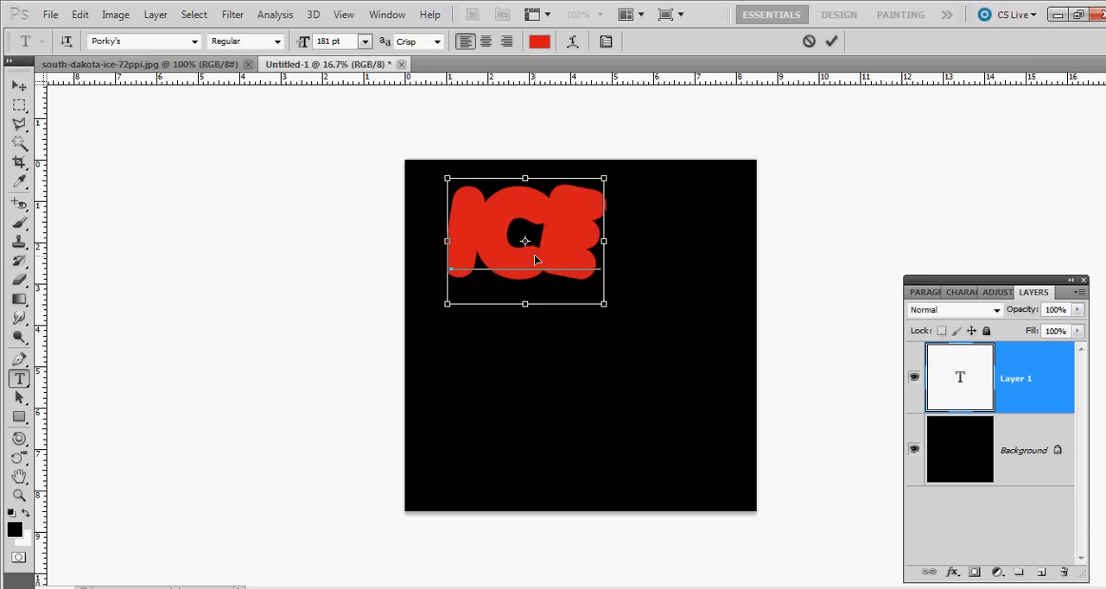
pyautogui.moveTo(525, 240); pyautogui.dragTo(587, 314)
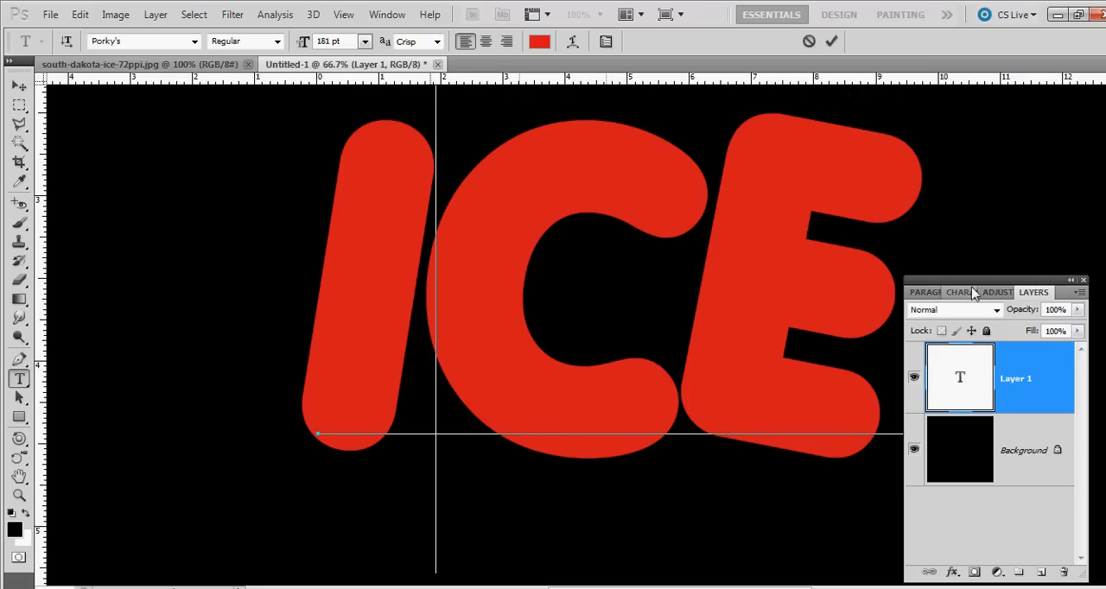
# Set the ICE letters' tracking to -10 in the Character panel and return to Layers.
pyautogui.click(957, 291)
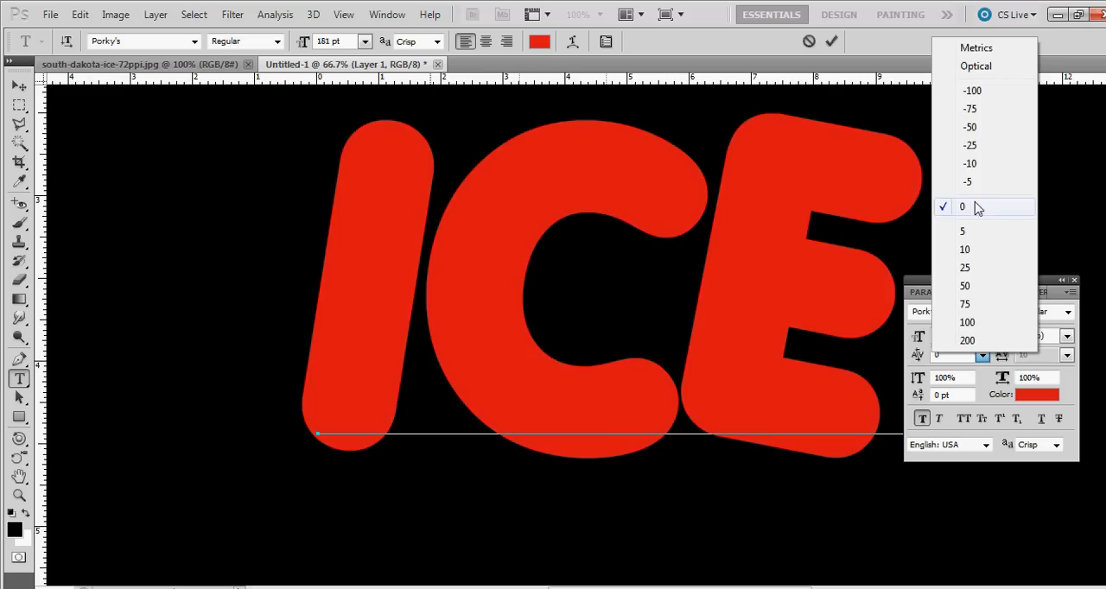
pyautogui.click(970, 162)
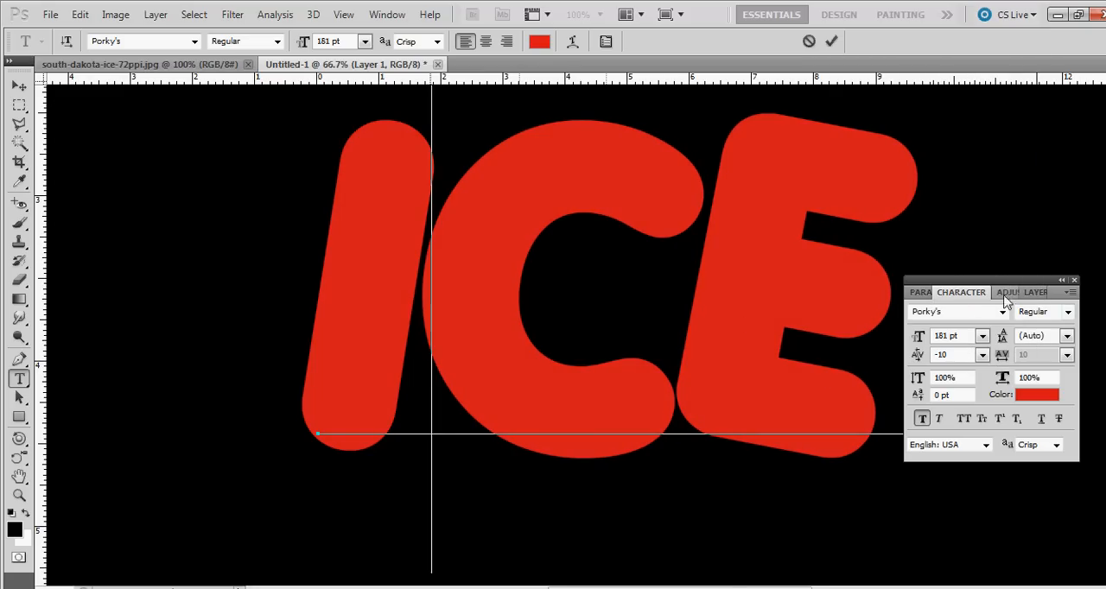
pyautogui.click(1033, 292)
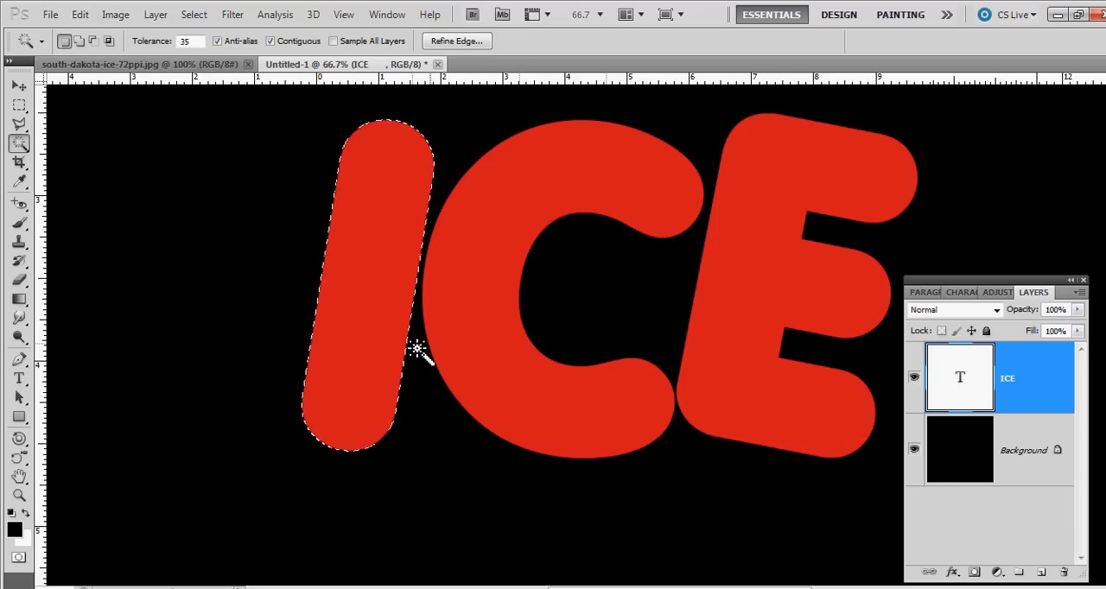
# Add an empty texture layer and set up the Brush tool with a crack brush preset.
pyautogui.click(1039, 572)
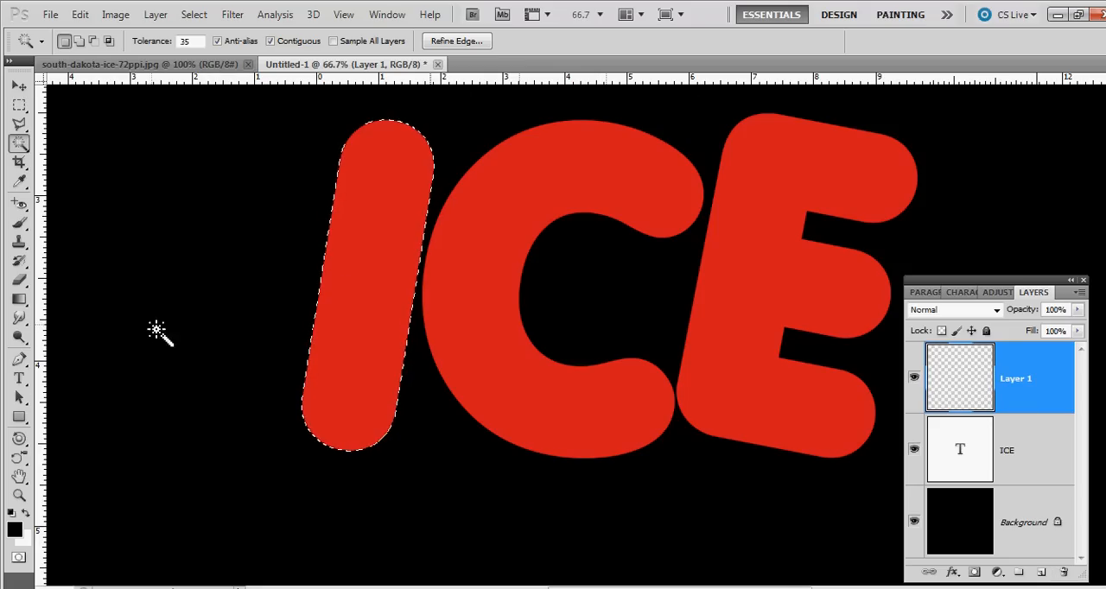
pyautogui.click(19, 221)
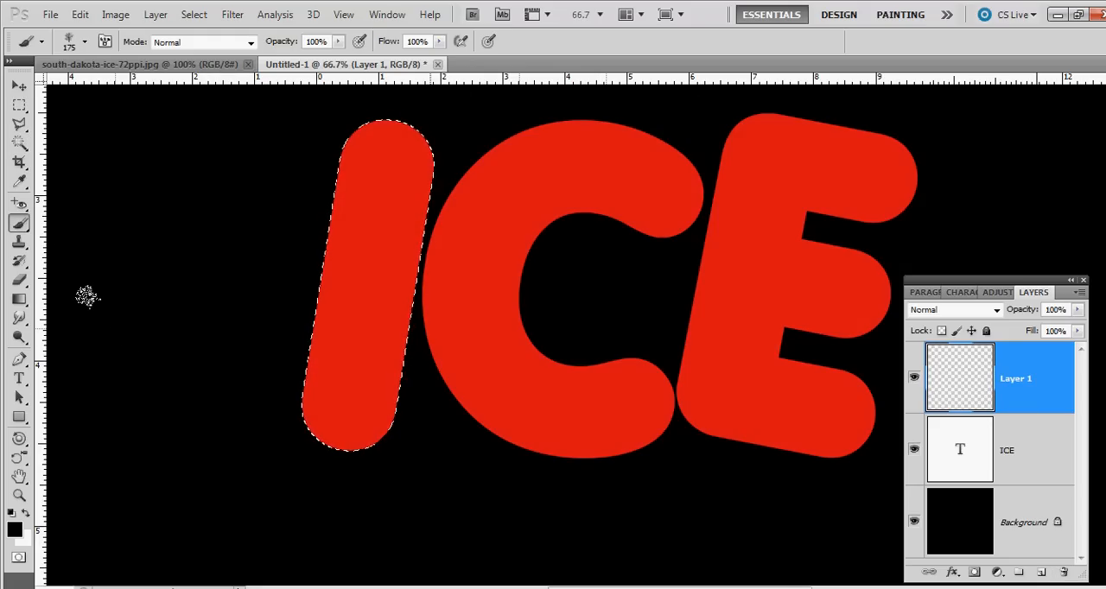
pyautogui.click(86, 41)
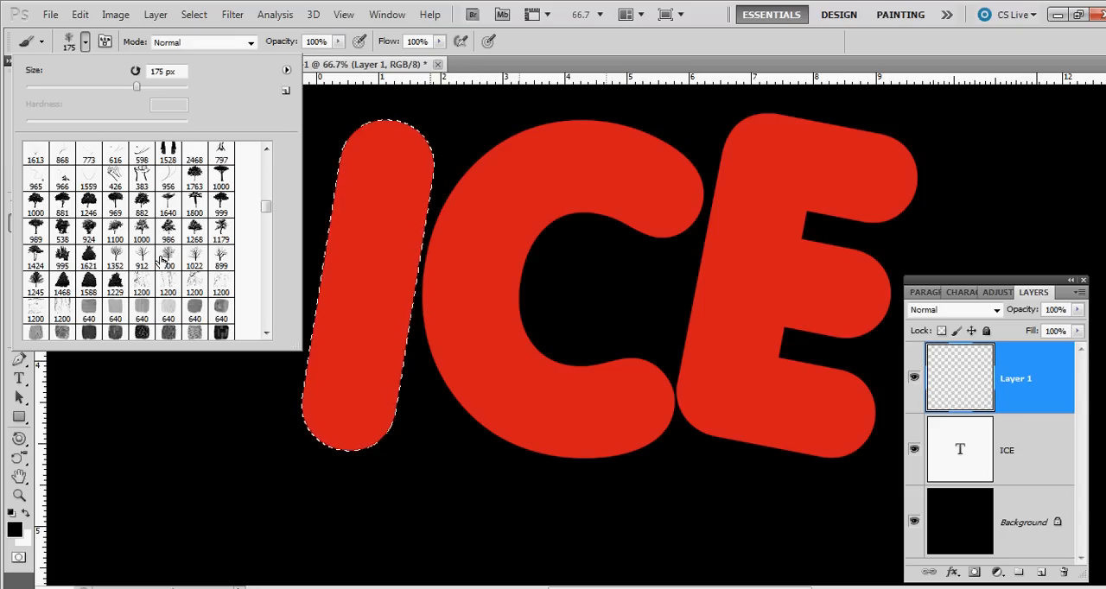
pyautogui.moveTo(170, 256)
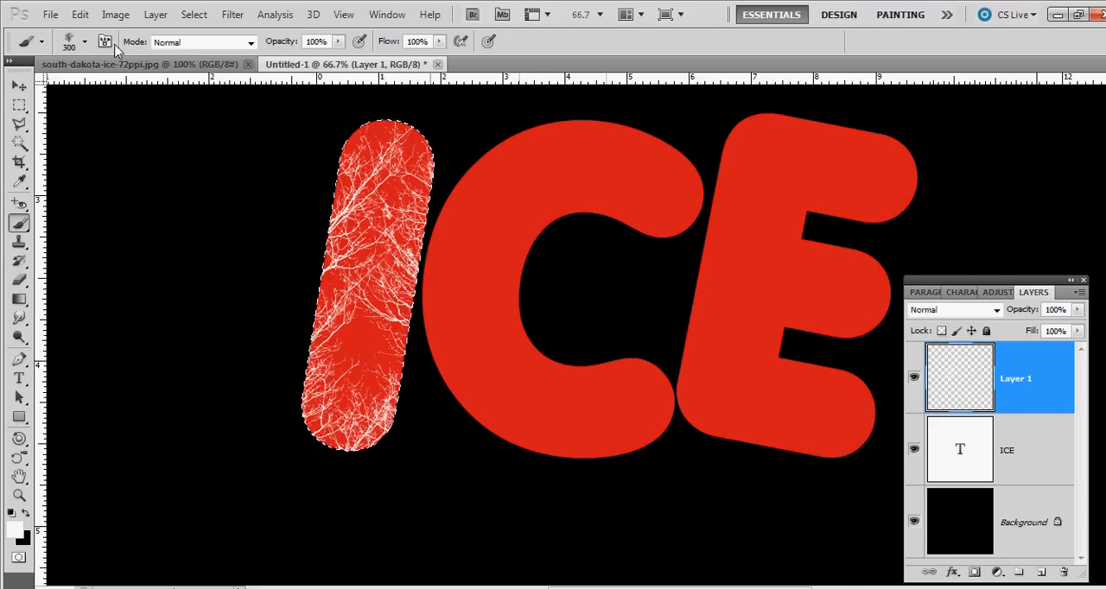
pyautogui.click(103, 41)
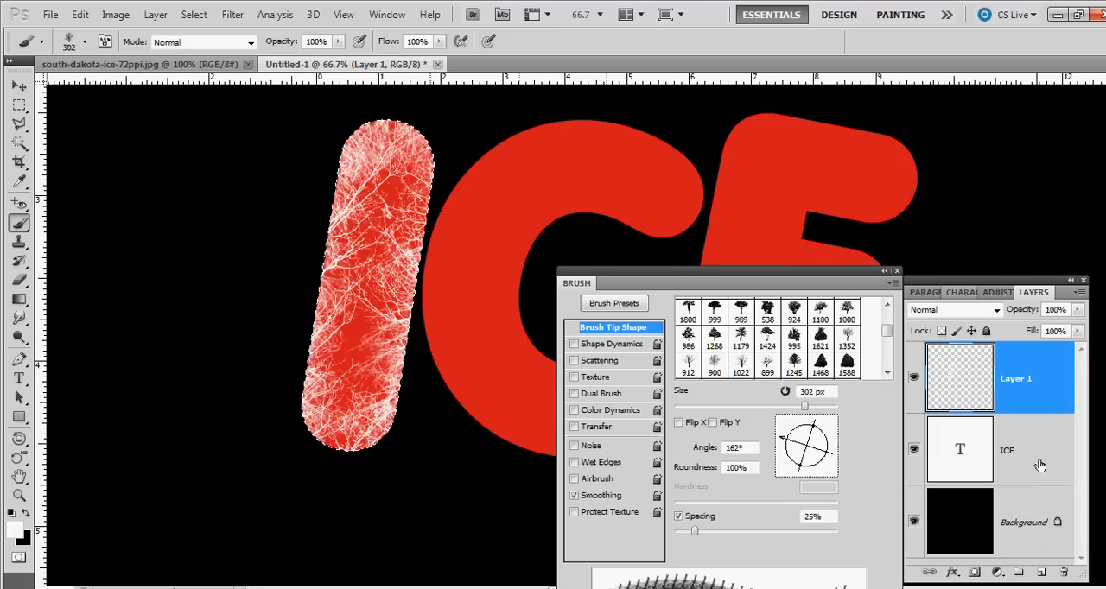
# Select the letter C from the ICE layer and return to the crack texture layer.
pyautogui.click(1005, 449)
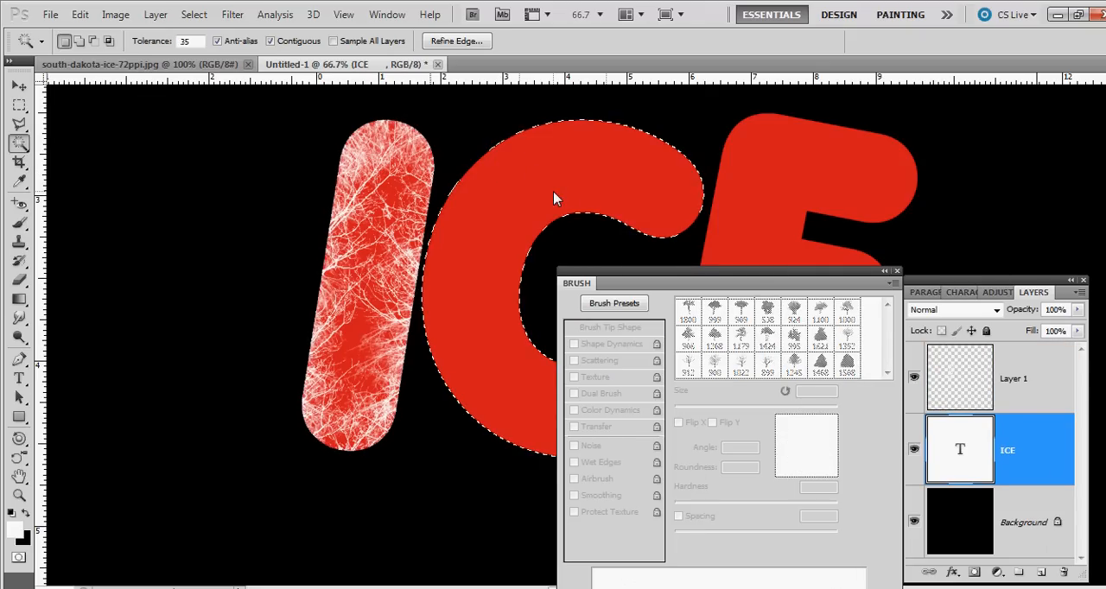
pyautogui.click(1015, 379)
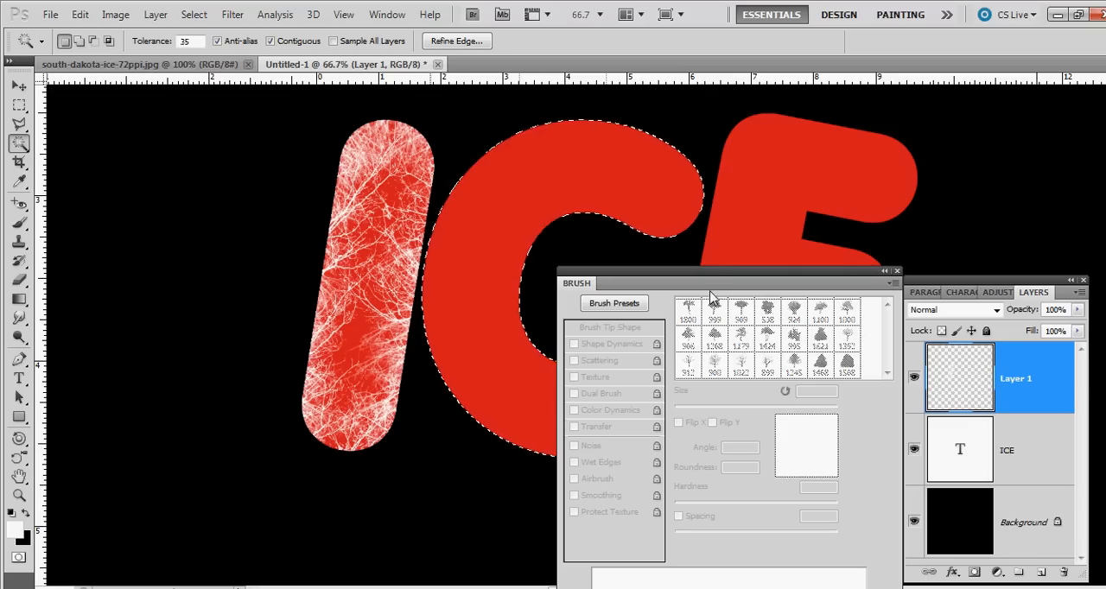
pyautogui.click(608, 326)
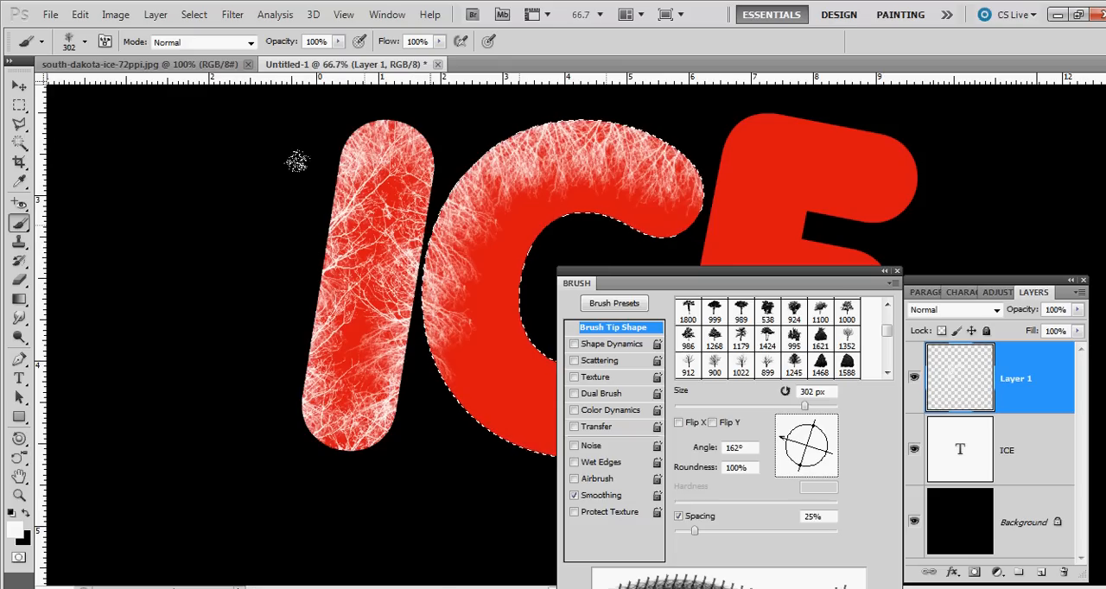
pyautogui.moveTo(293, 300)
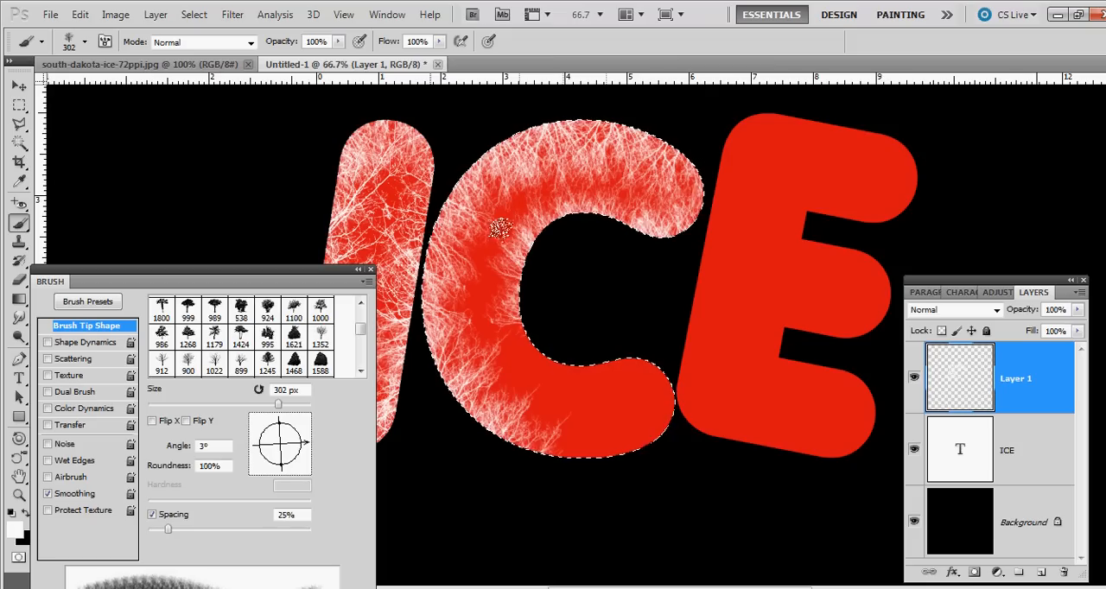
# Paint crack texture inside the C at a changed angle and 800 px size.
pyautogui.click(532, 333)
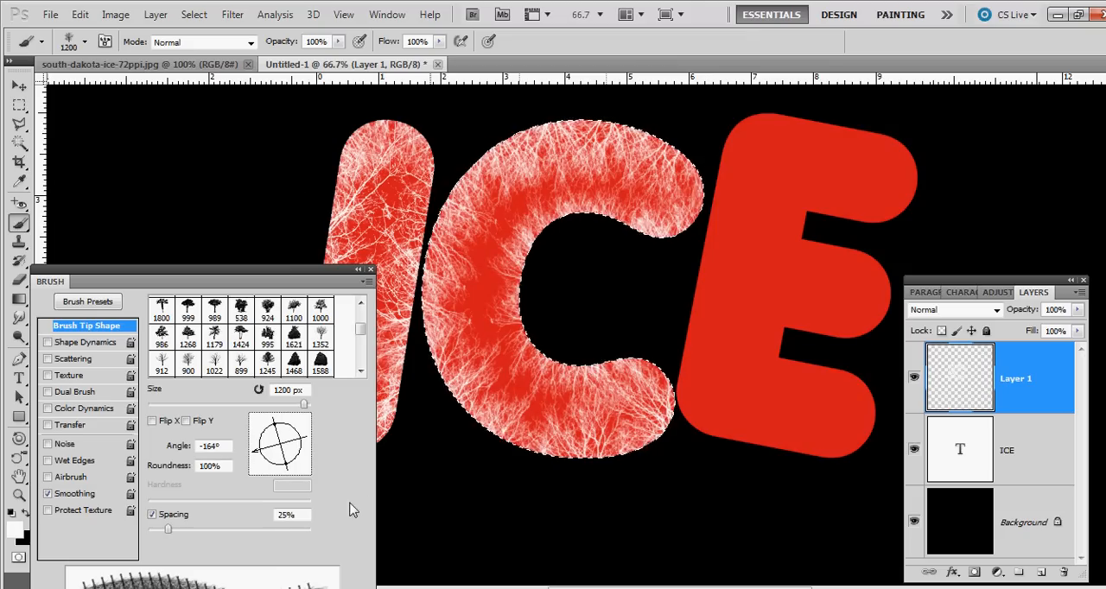
pyautogui.write('800')
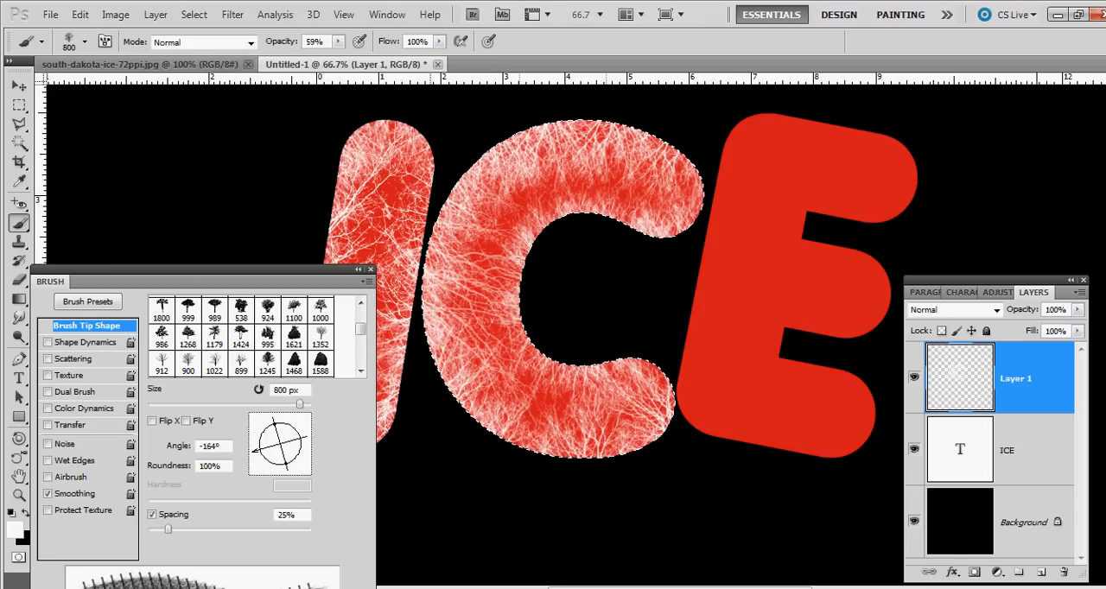
pyautogui.click(1006, 449)
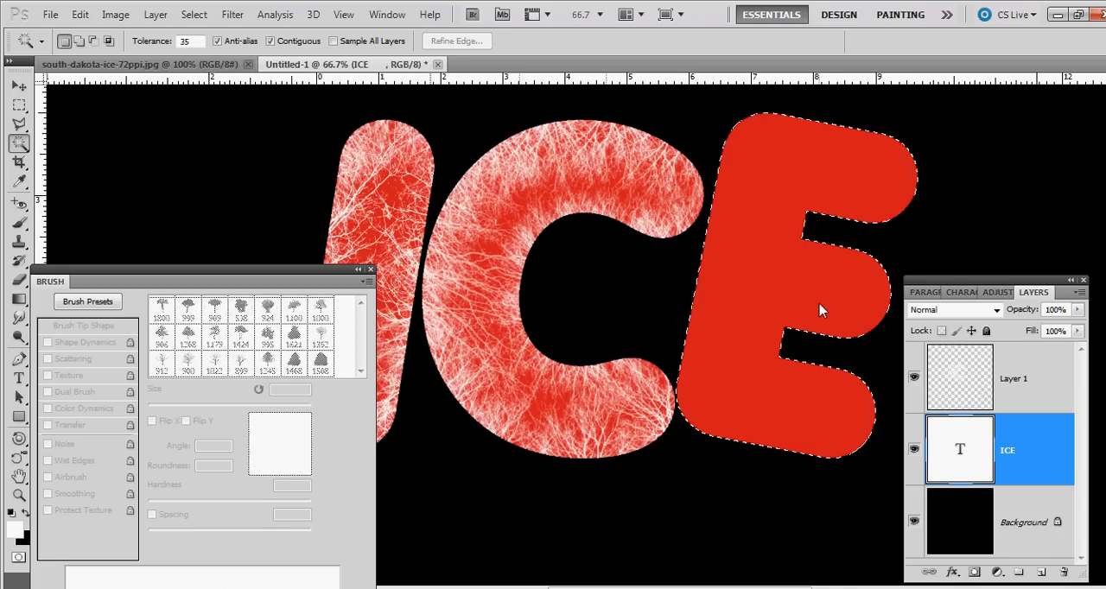
# Stamp dense white crack texture over the E and I until all letters are covered.
pyautogui.click(1012, 377)
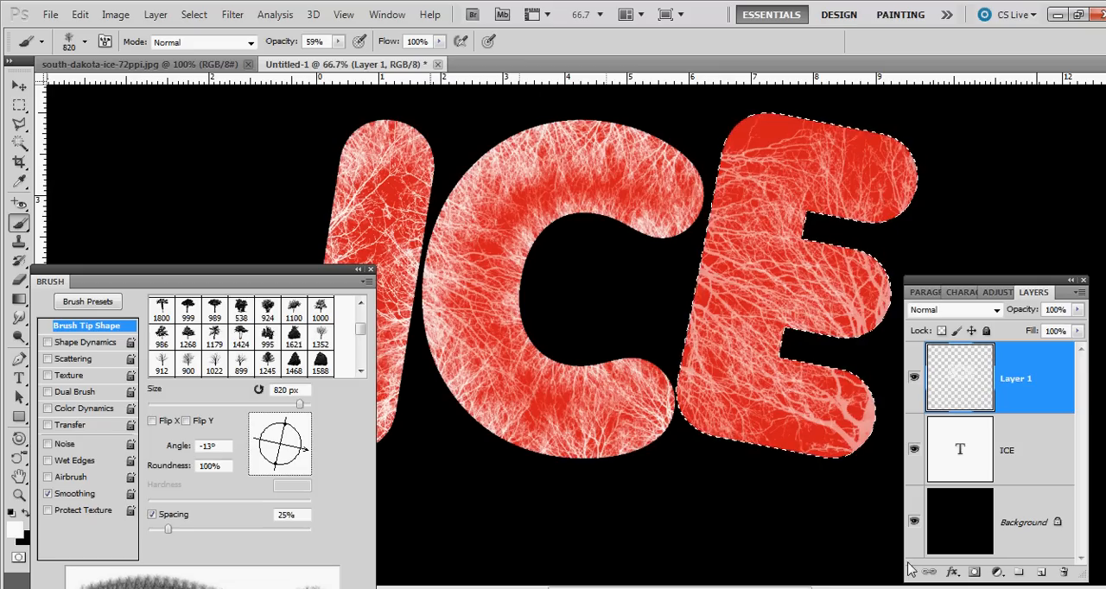
pyautogui.click(648, 314)
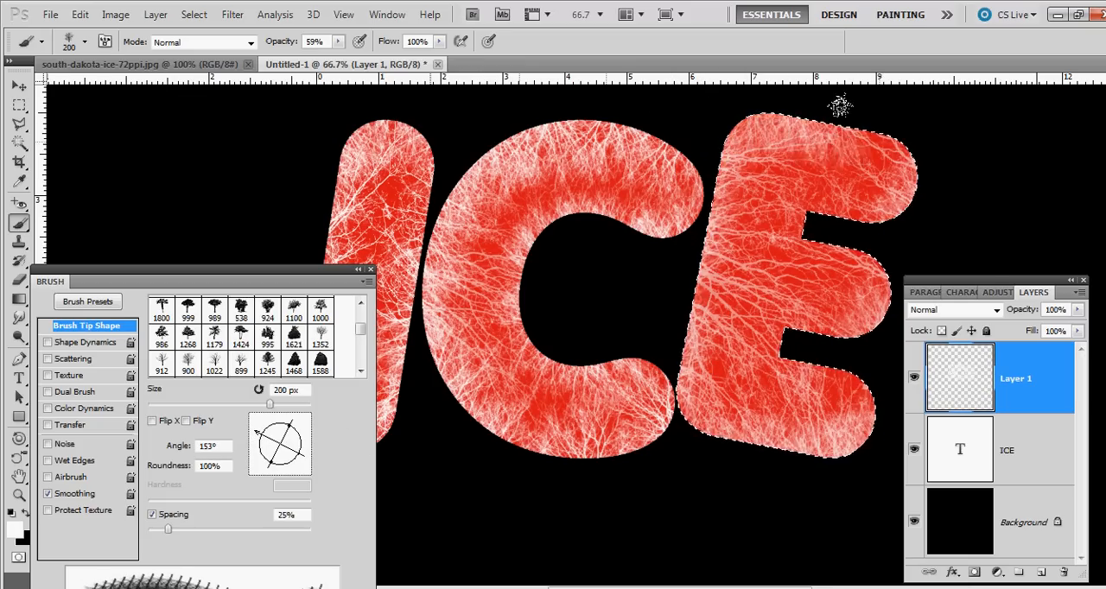
pyautogui.click(833, 130)
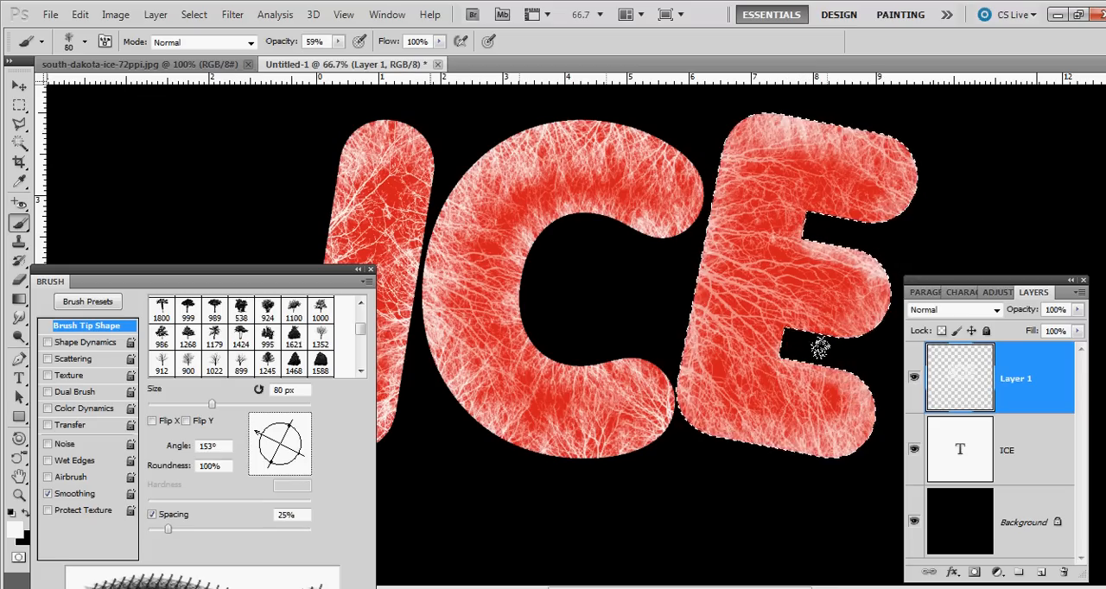
pyautogui.moveTo(294, 430); pyautogui.dragTo(273, 457)
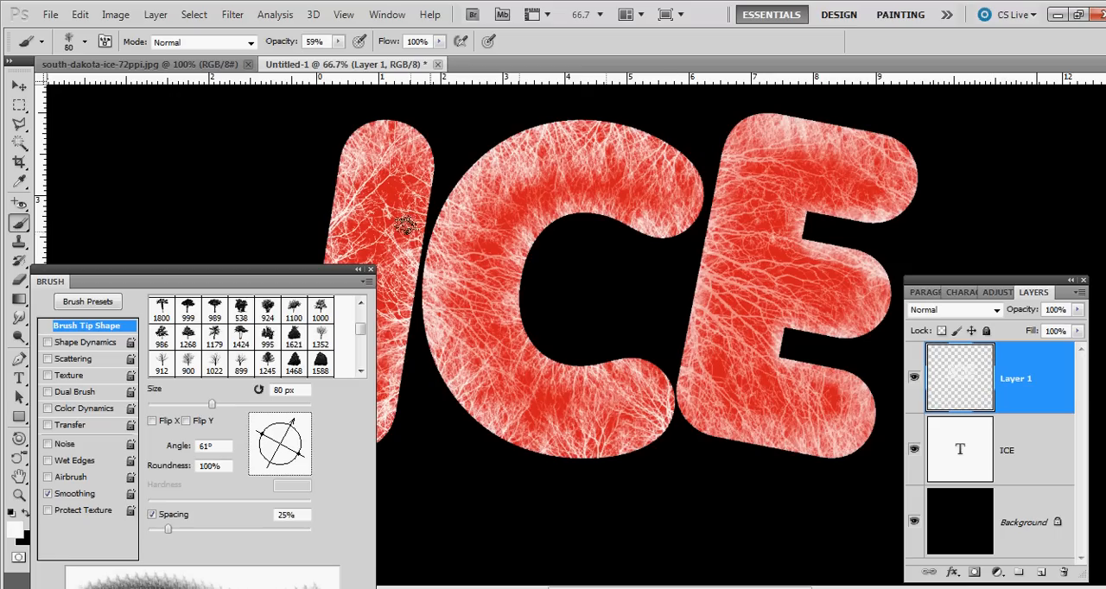
pyautogui.click(369, 269)
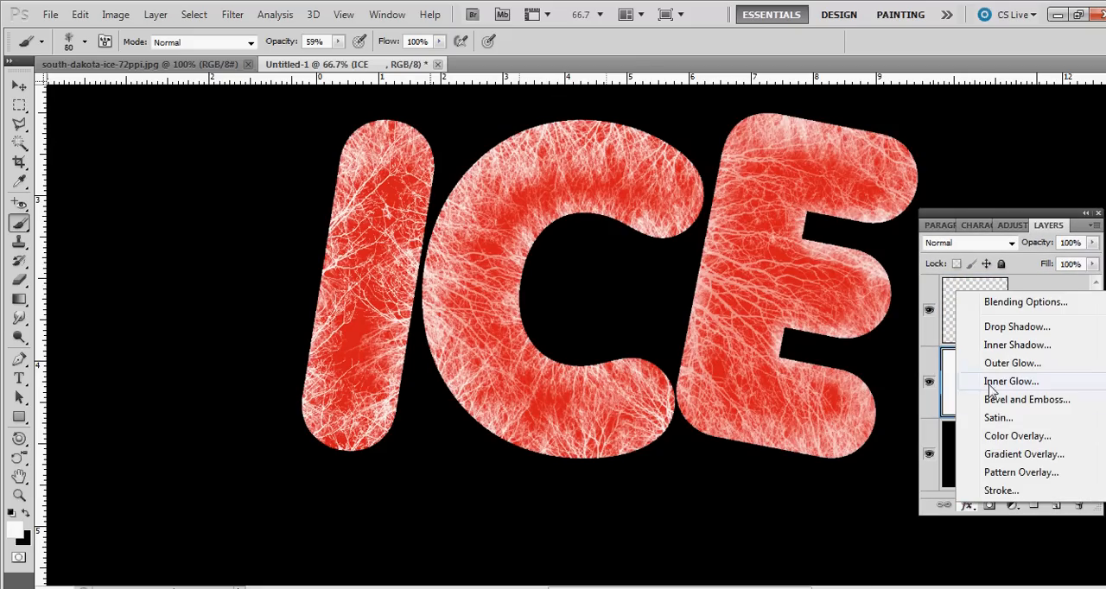
# Apply an Inner Glow in pale cyan b0fbfa to the ICE text layer.
pyautogui.click(1011, 380)
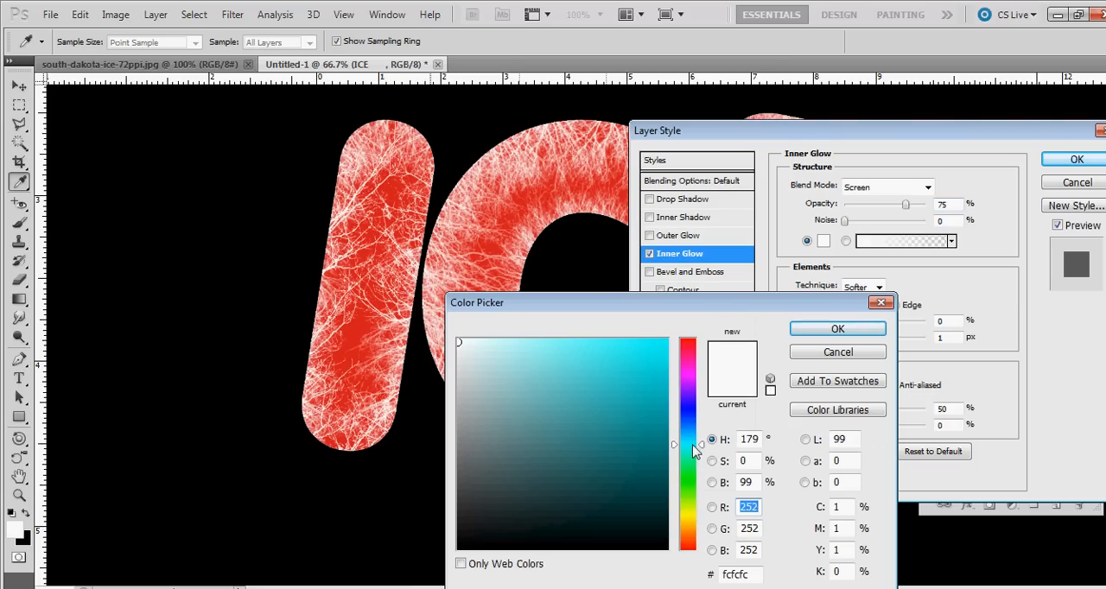
pyautogui.click(507, 366)
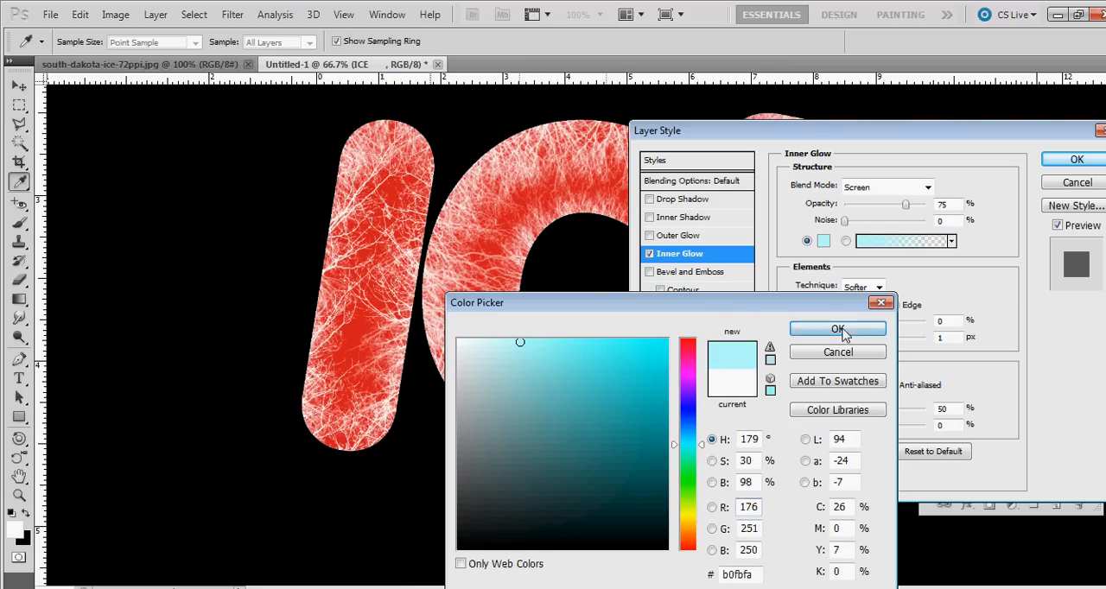
pyautogui.click(836, 328)
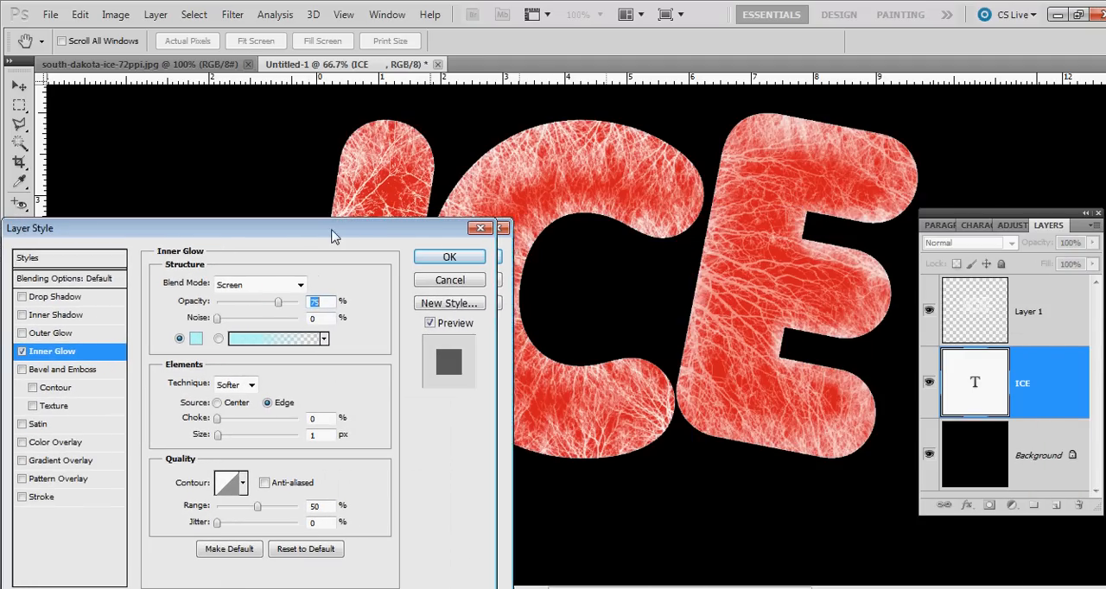
pyautogui.click(449, 255)
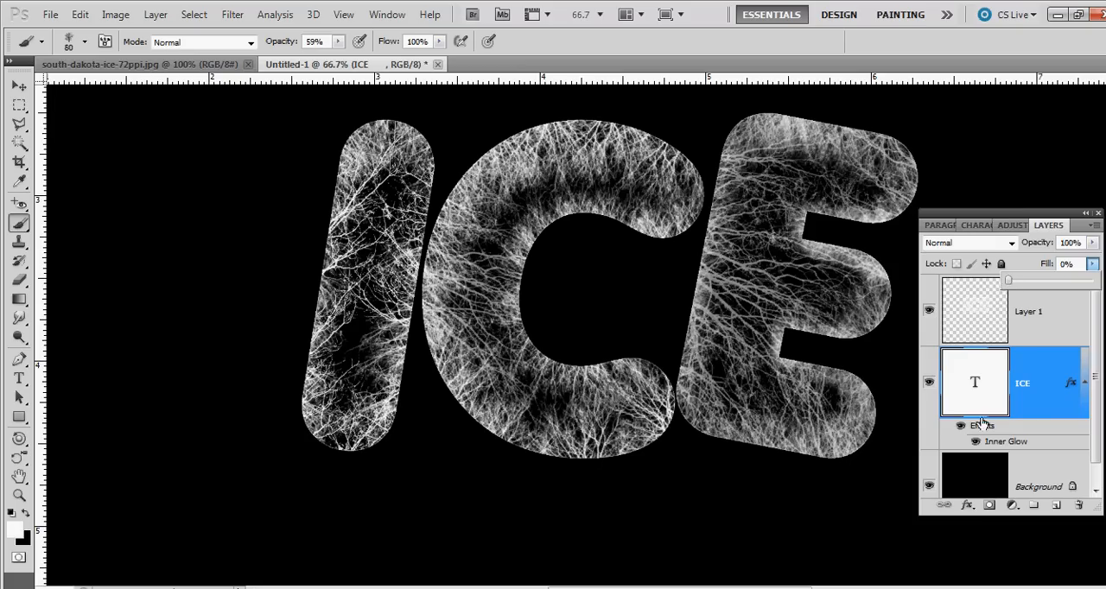
# Enlarge the ICE text's inner glow to 73 px for a thick frosty edge.
pyautogui.doubleClick(1005, 441)
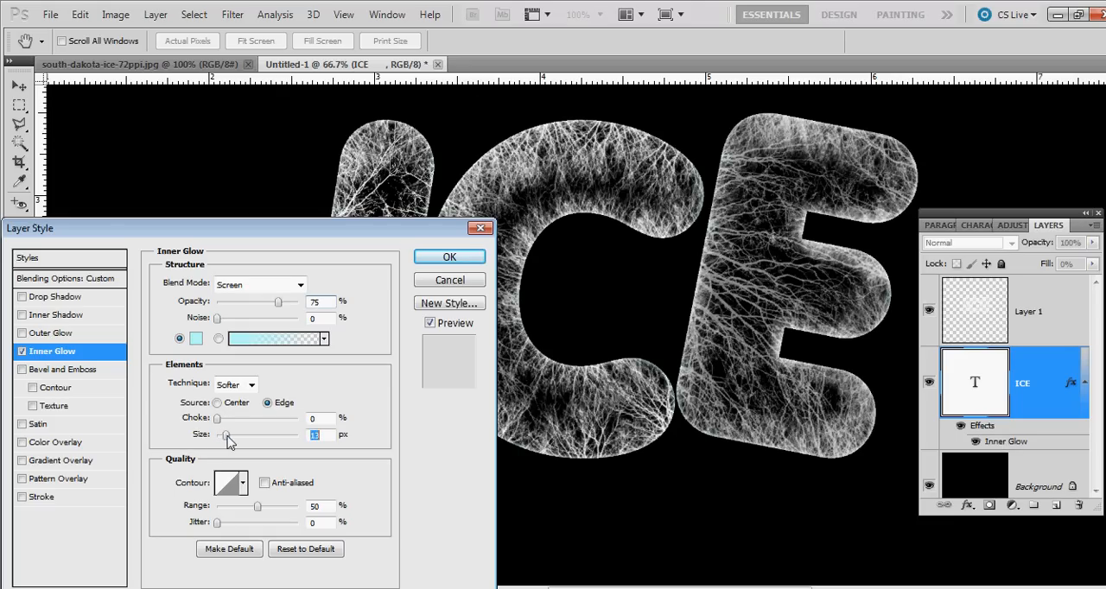
pyautogui.moveTo(228, 440); pyautogui.dragTo(245, 440)
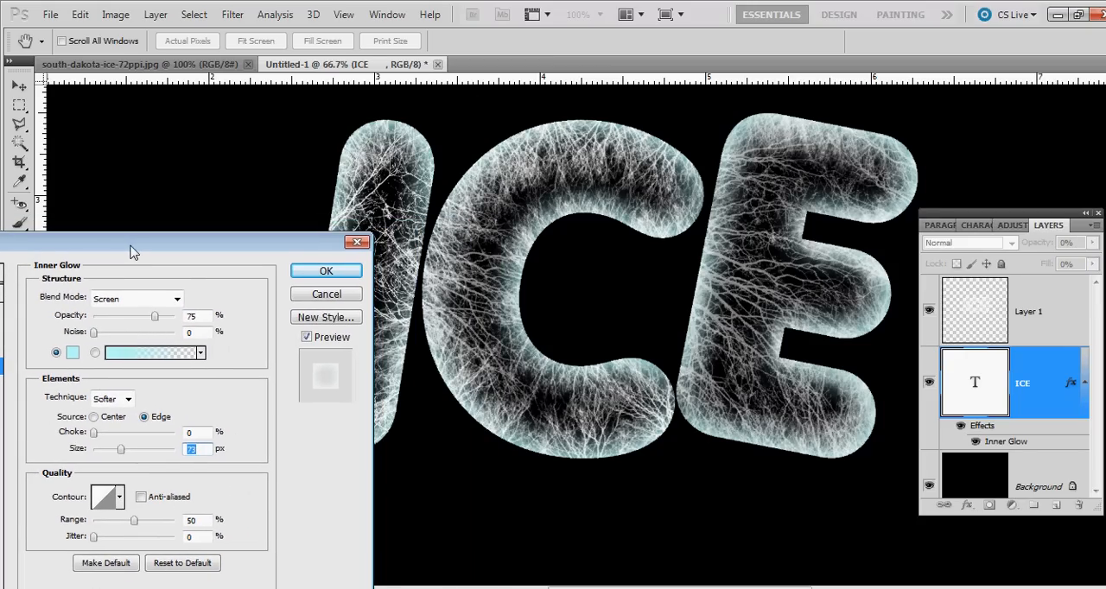
pyautogui.moveTo(154, 314); pyautogui.dragTo(146, 315)
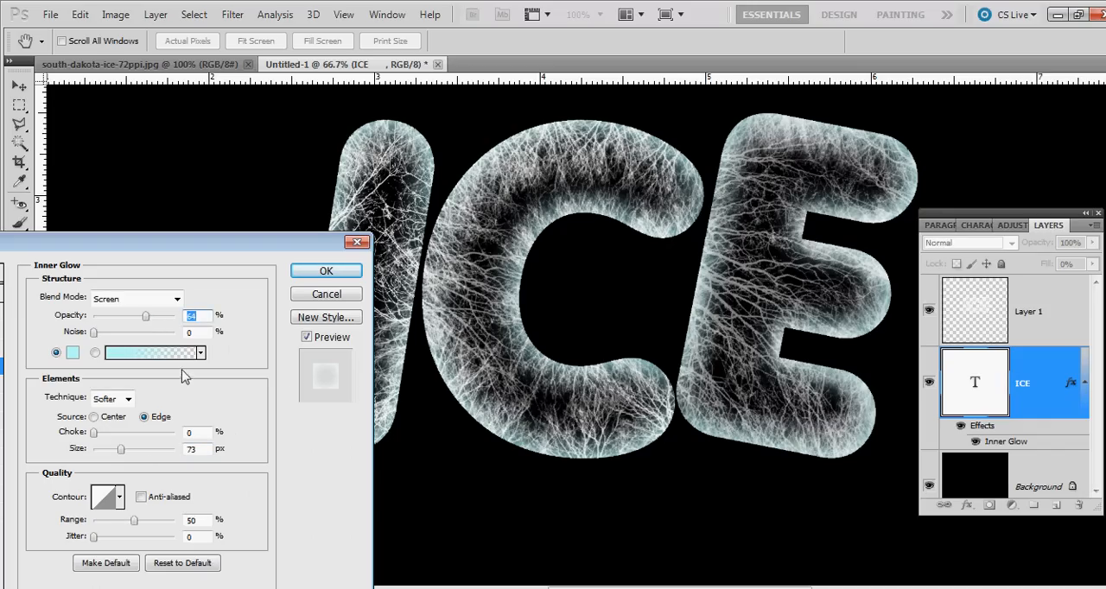
pyautogui.click(325, 269)
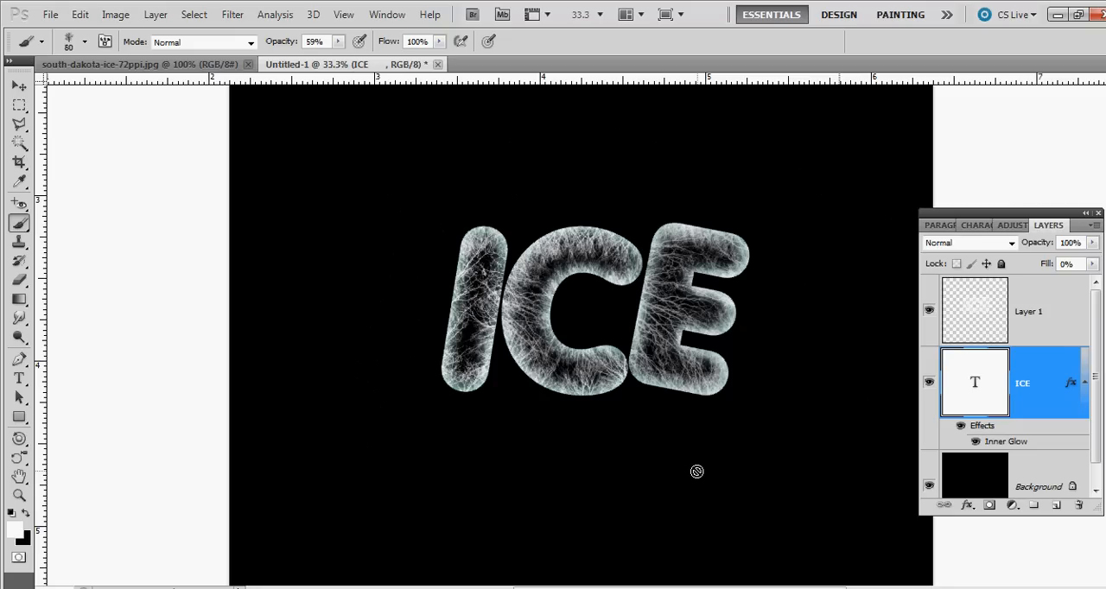
pyautogui.moveTo(736, 551)
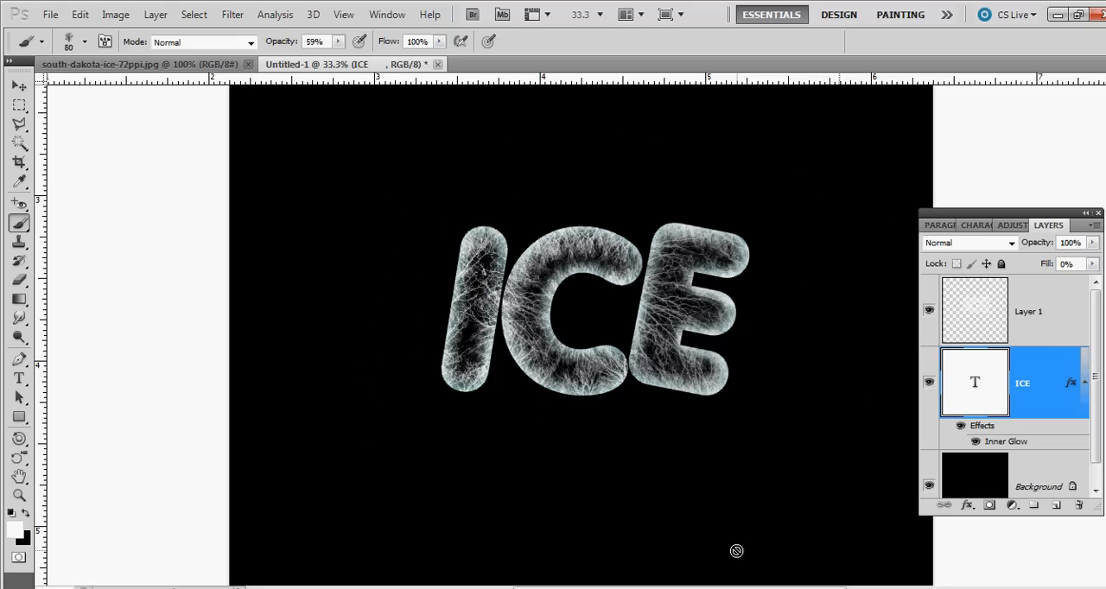
pyautogui.moveTo(1047, 325)
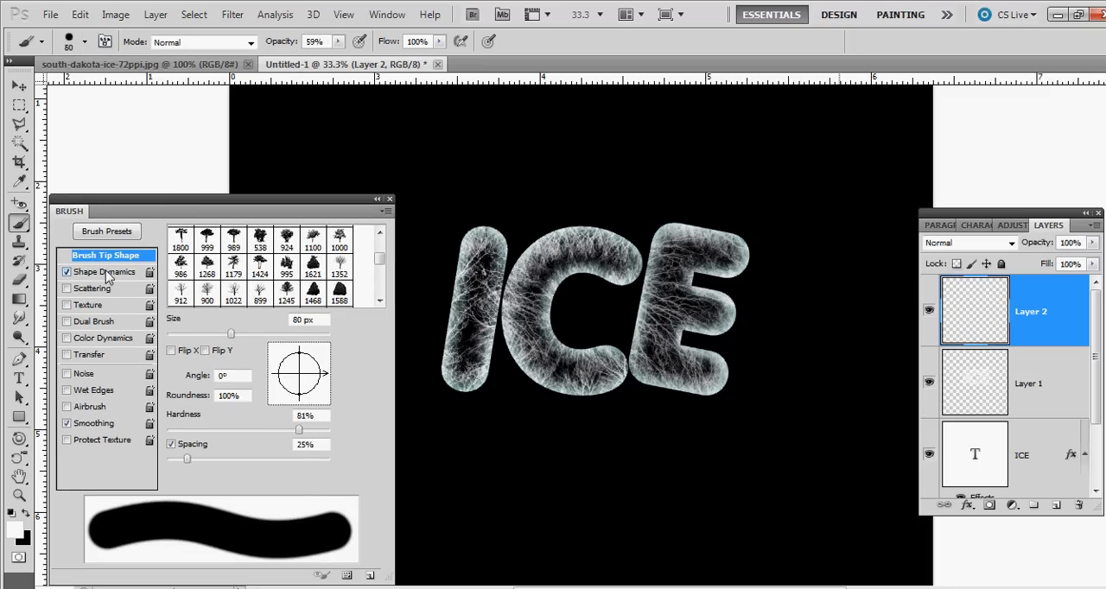
# Raise the brush's minimum diameter and widen dab spacing to 67%.
pyautogui.click(104, 271)
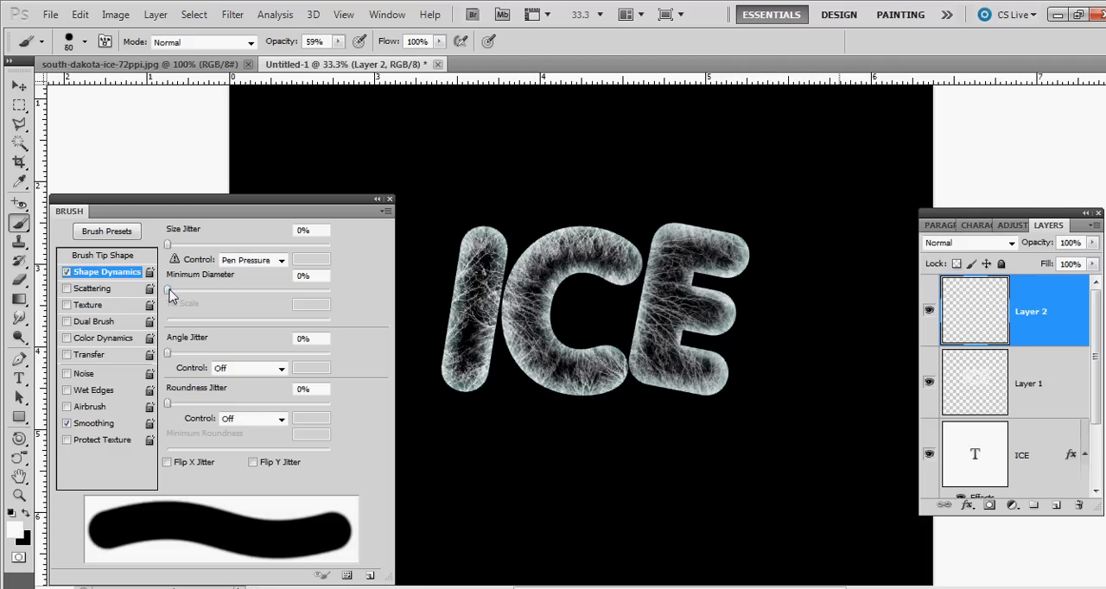
pyautogui.moveTo(166, 290); pyautogui.dragTo(191, 290)
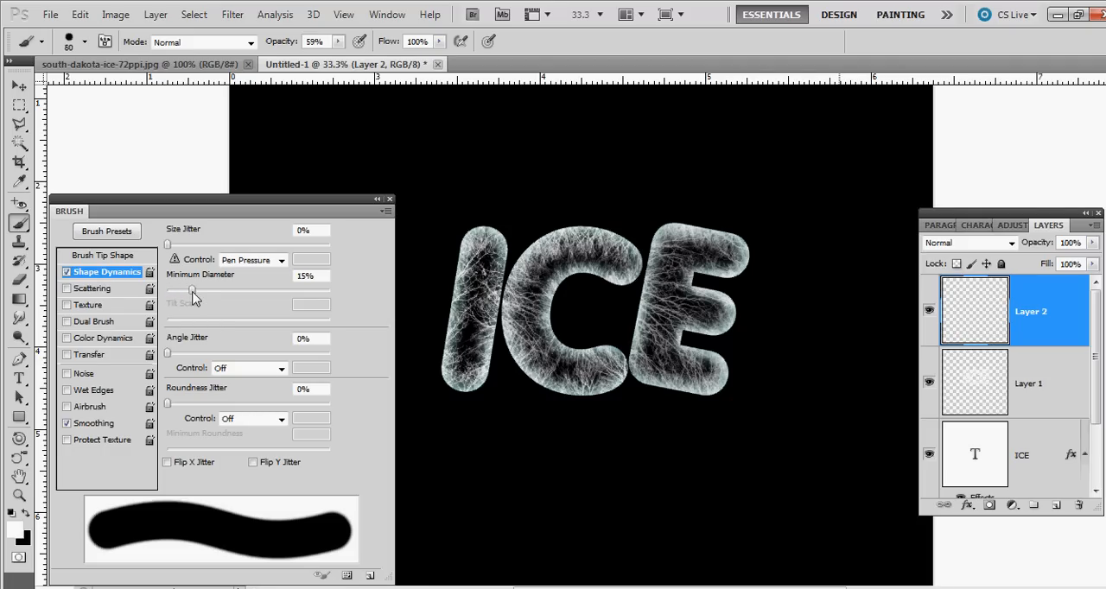
pyautogui.click(102, 256)
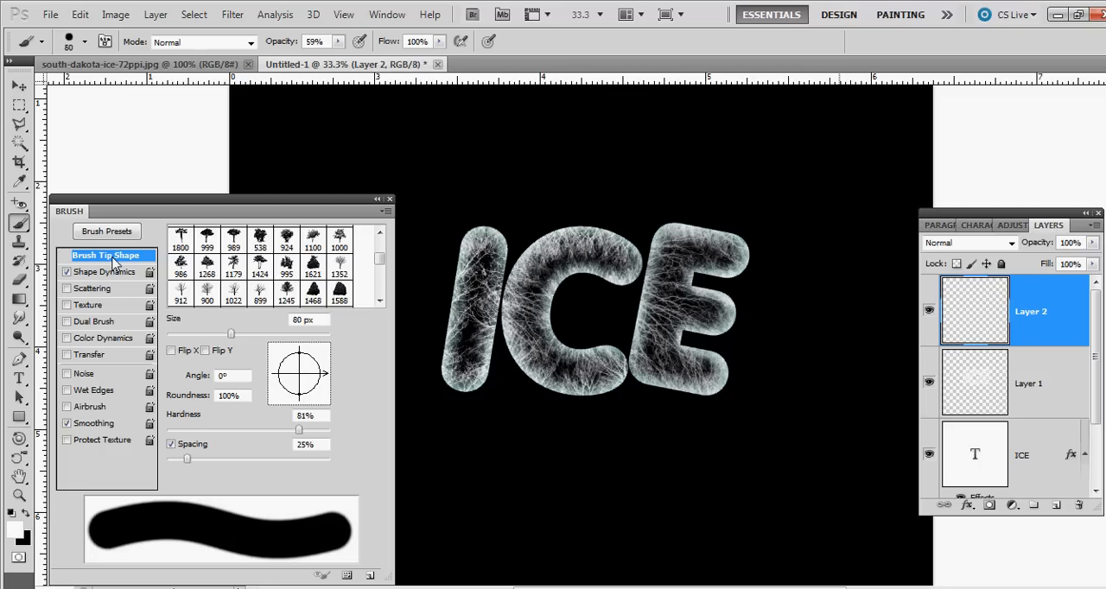
pyautogui.moveTo(186, 459); pyautogui.dragTo(211, 460)
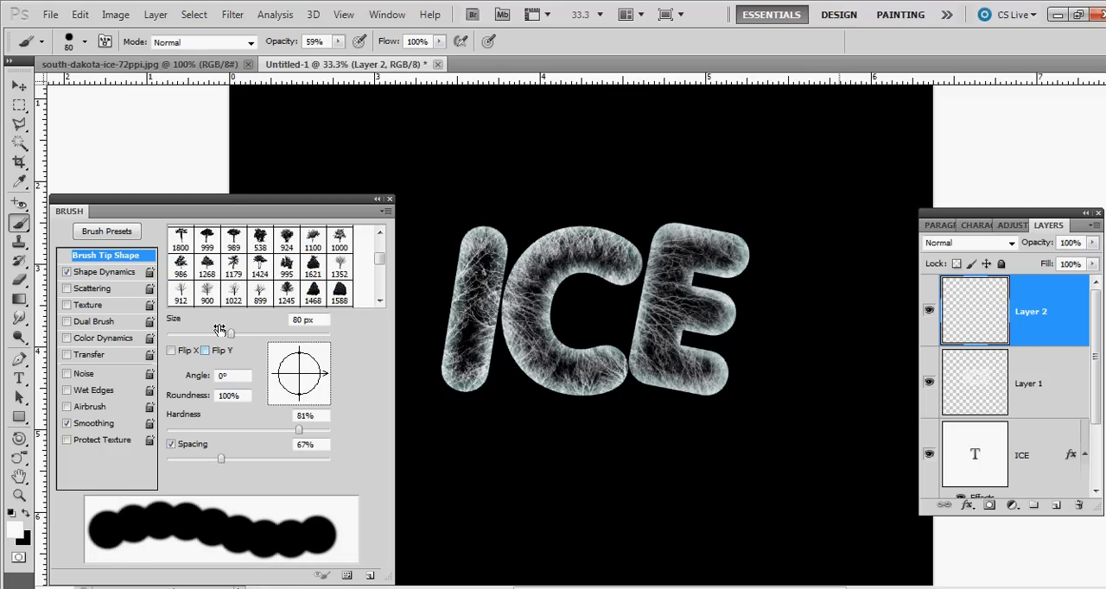
pyautogui.moveTo(224, 326)
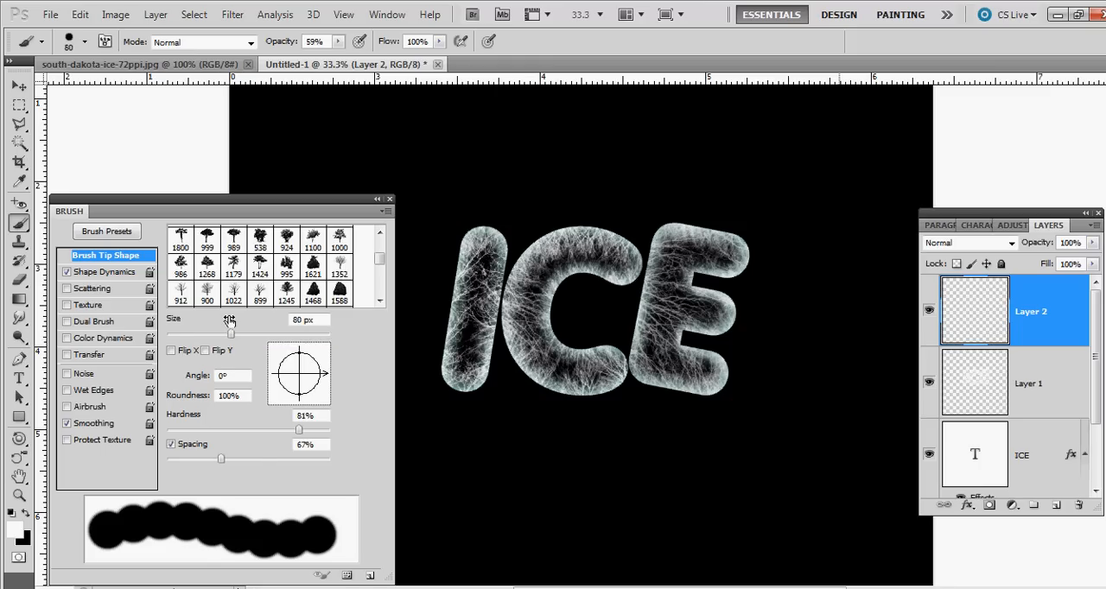
pyautogui.click(106, 271)
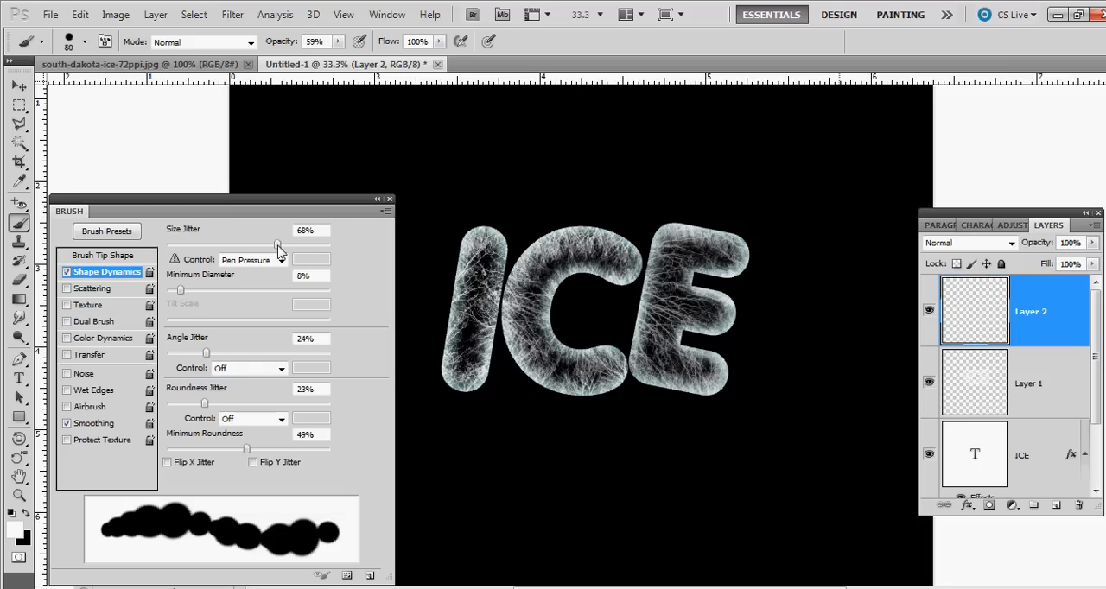
# Settle the brush size jitter at 68% with minimum diameter about 11%.
pyautogui.moveTo(276, 245); pyautogui.dragTo(173, 245)
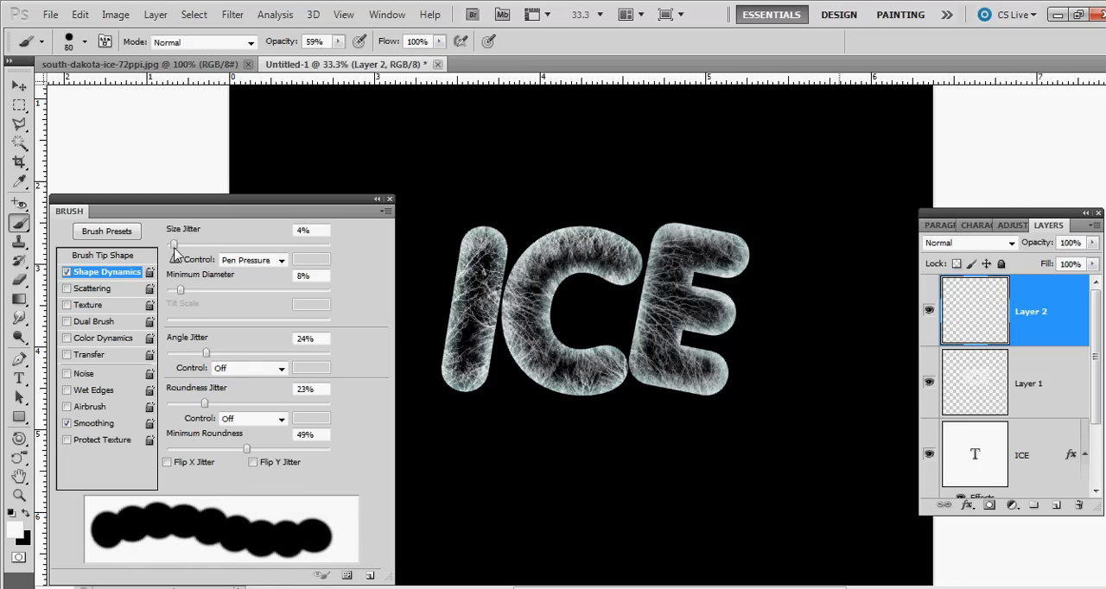
pyautogui.moveTo(176, 246); pyautogui.dragTo(290, 245)
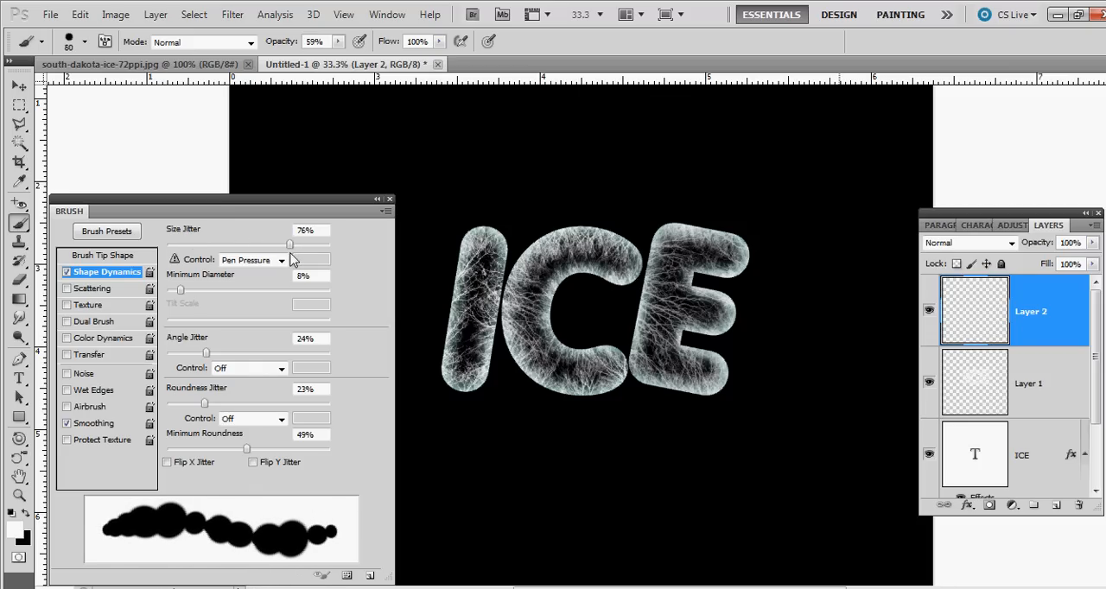
pyautogui.moveTo(291, 244); pyautogui.dragTo(277, 243)
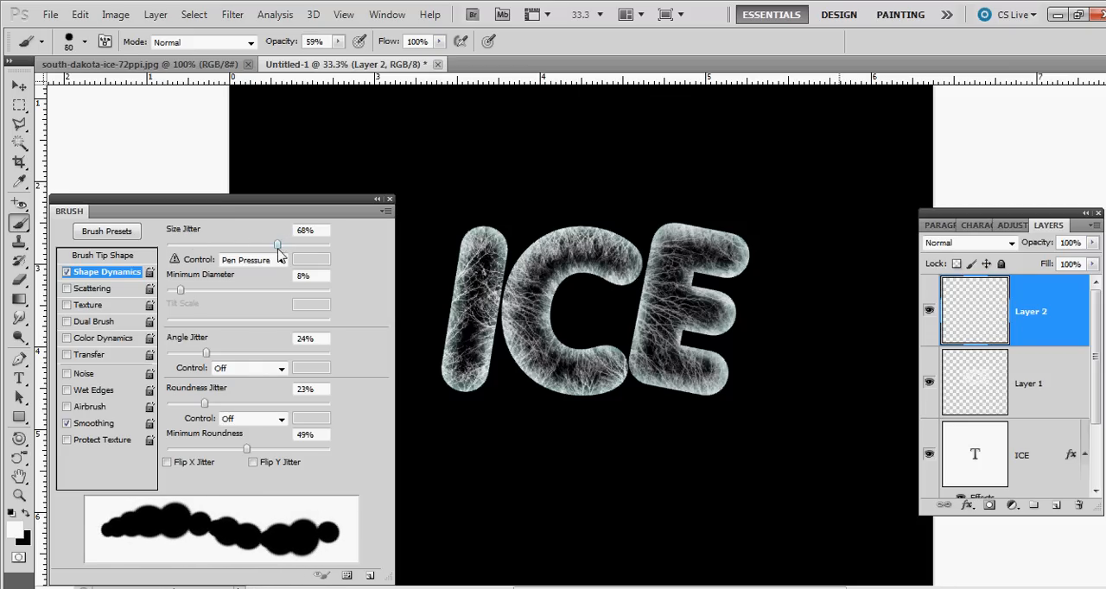
pyautogui.moveTo(182, 294)
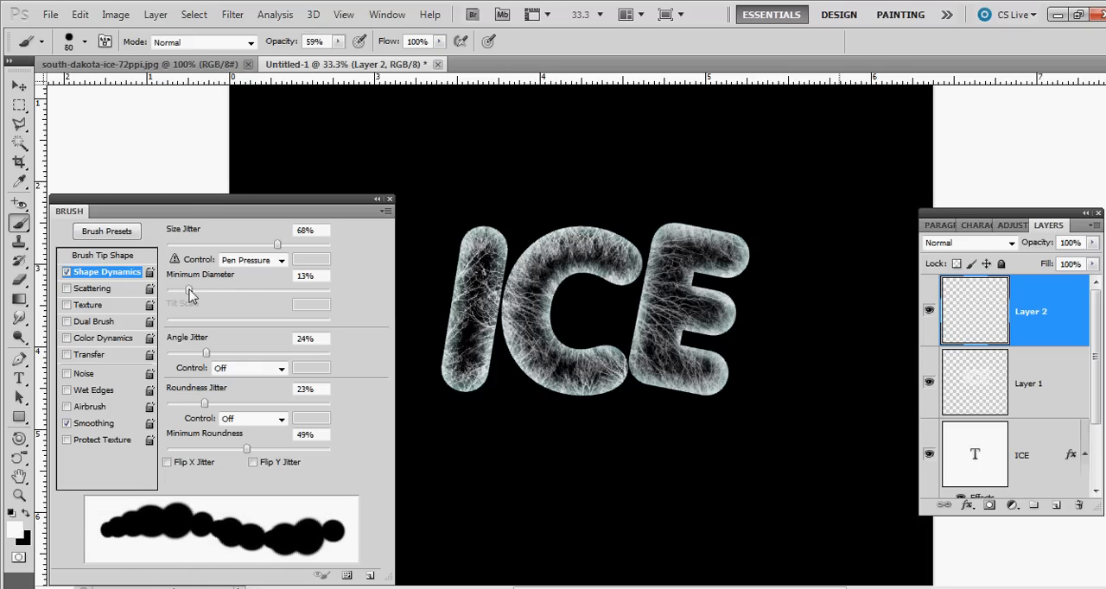
pyautogui.moveTo(192, 294); pyautogui.dragTo(183, 293)
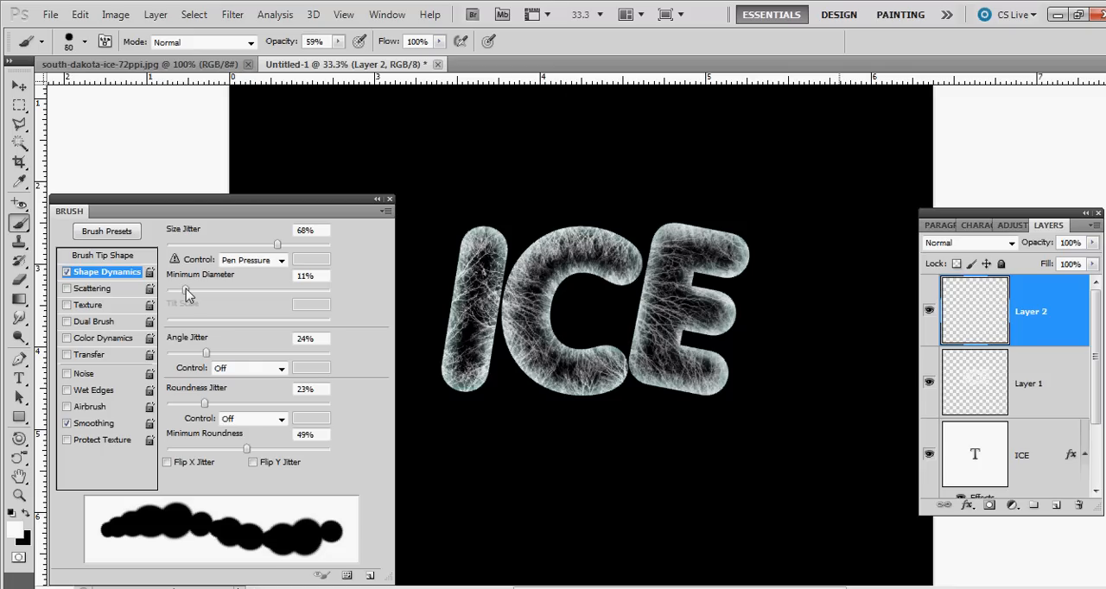
pyautogui.moveTo(205, 360)
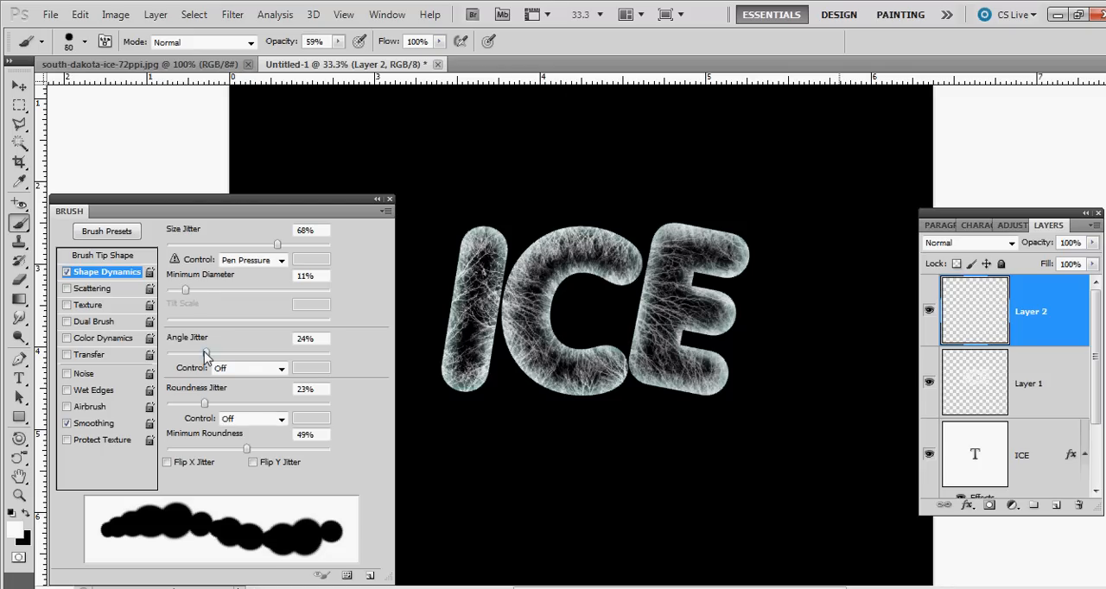
pyautogui.moveTo(200, 409)
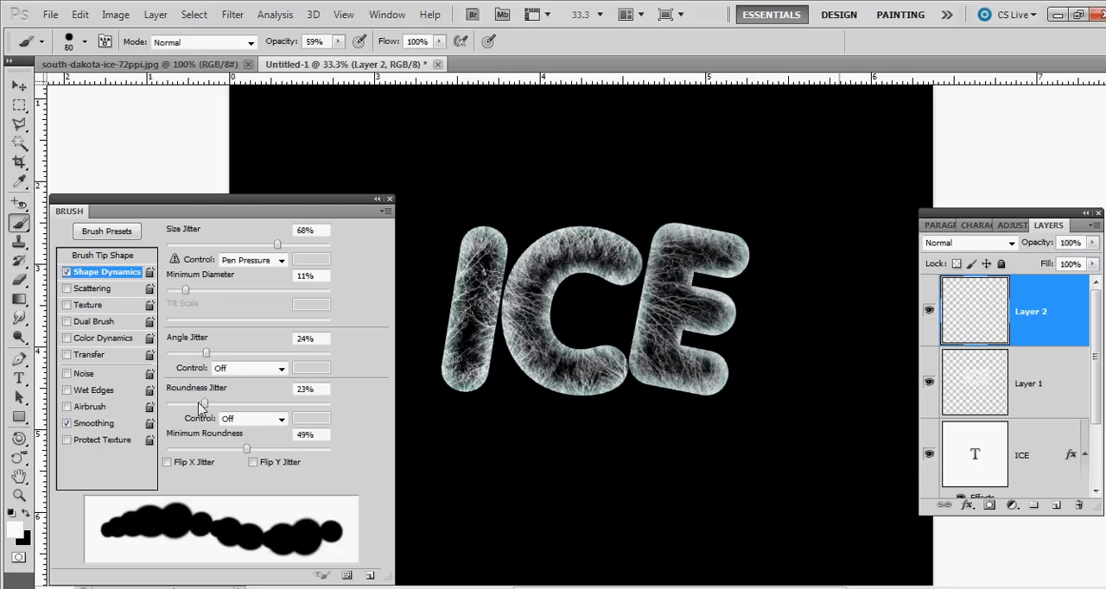
pyautogui.moveTo(204, 411)
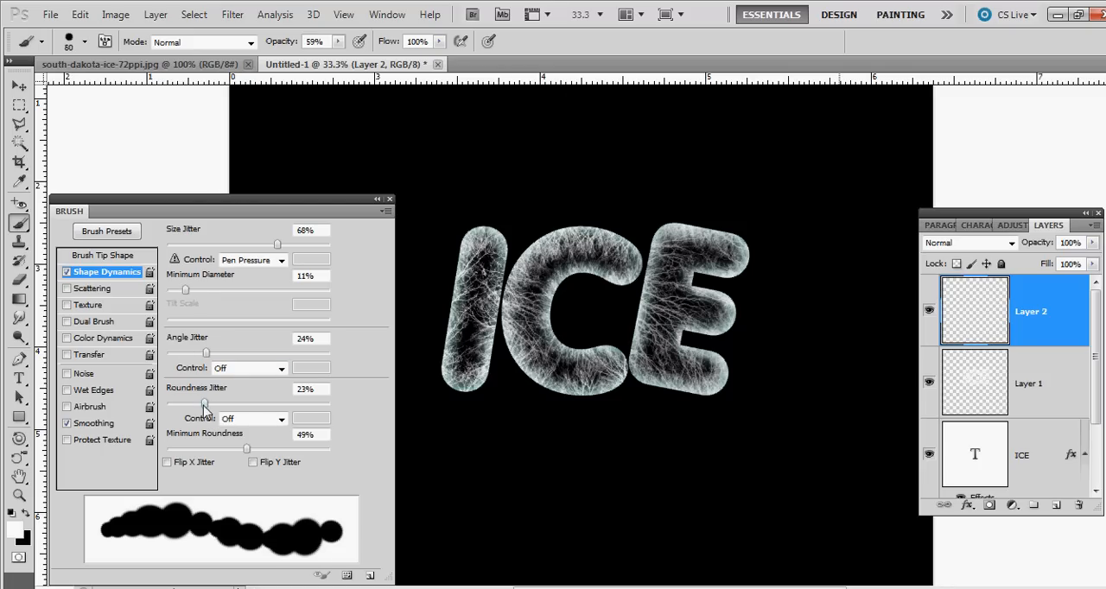
# Set roundness jitter to 12% and minimum roundness to 30%.
pyautogui.moveTo(208, 403); pyautogui.dragTo(223, 403)
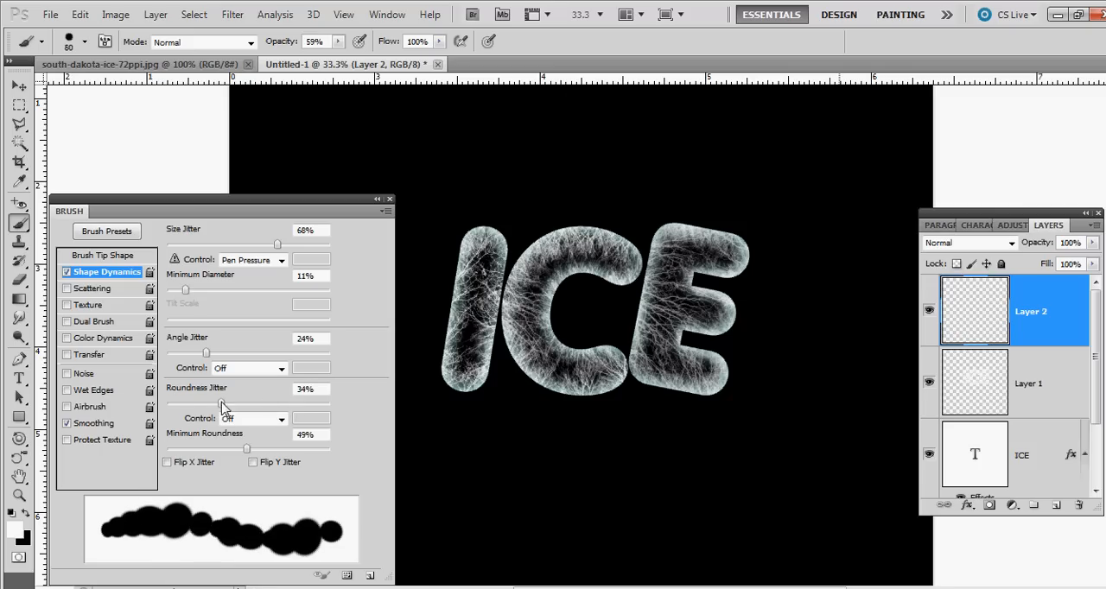
pyautogui.moveTo(226, 402); pyautogui.dragTo(187, 403)
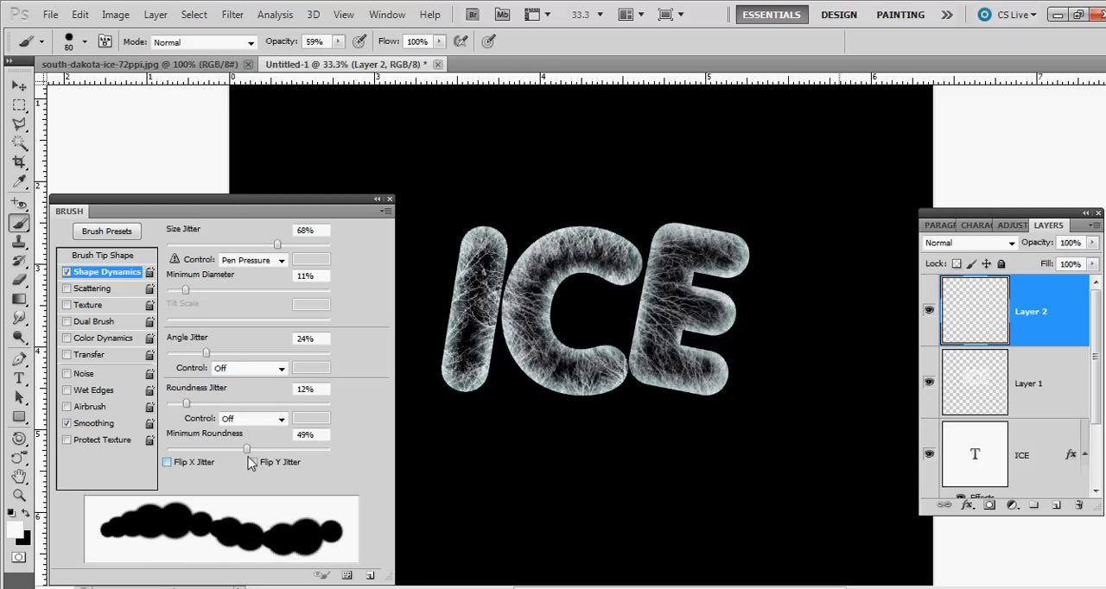
pyautogui.moveTo(246, 449); pyautogui.dragTo(311, 449)
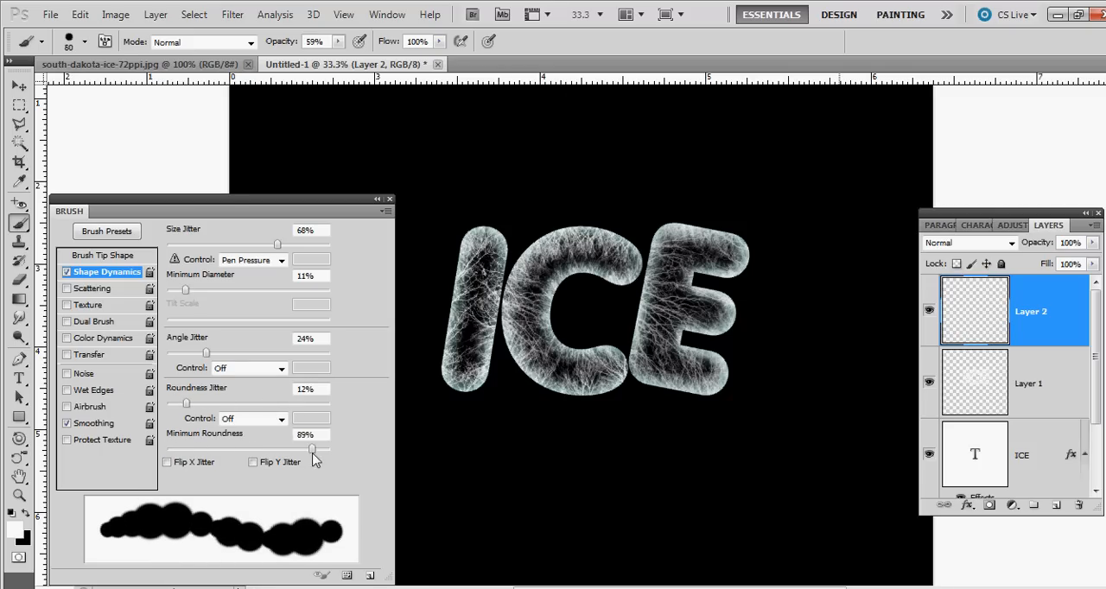
pyautogui.moveTo(311, 449); pyautogui.dragTo(215, 449)
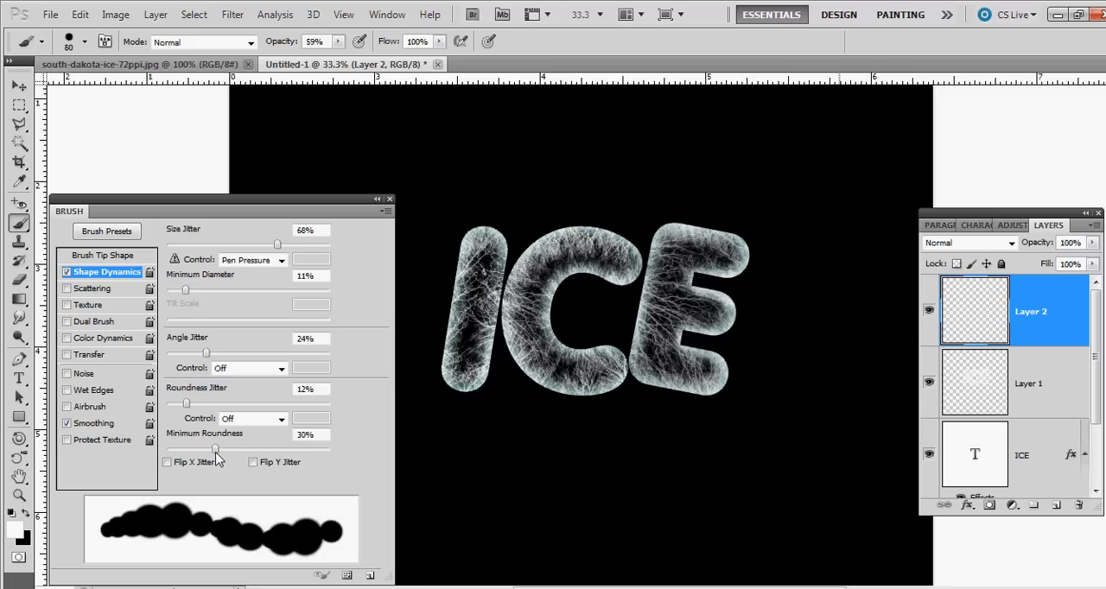
pyautogui.moveTo(217, 447); pyautogui.dragTo(195, 447)
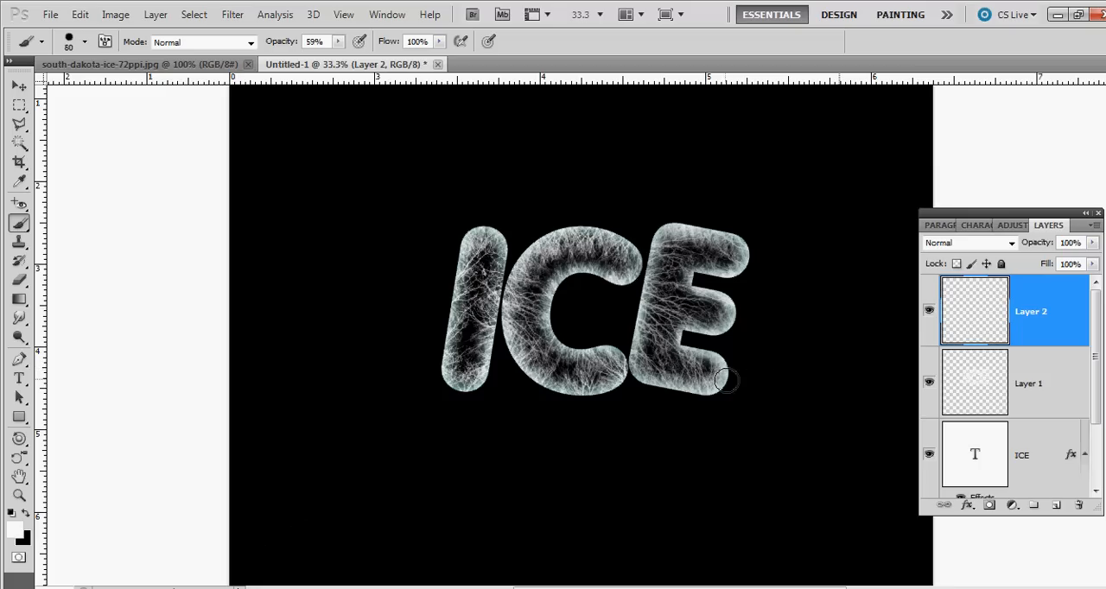
pyautogui.moveTo(573, 233)
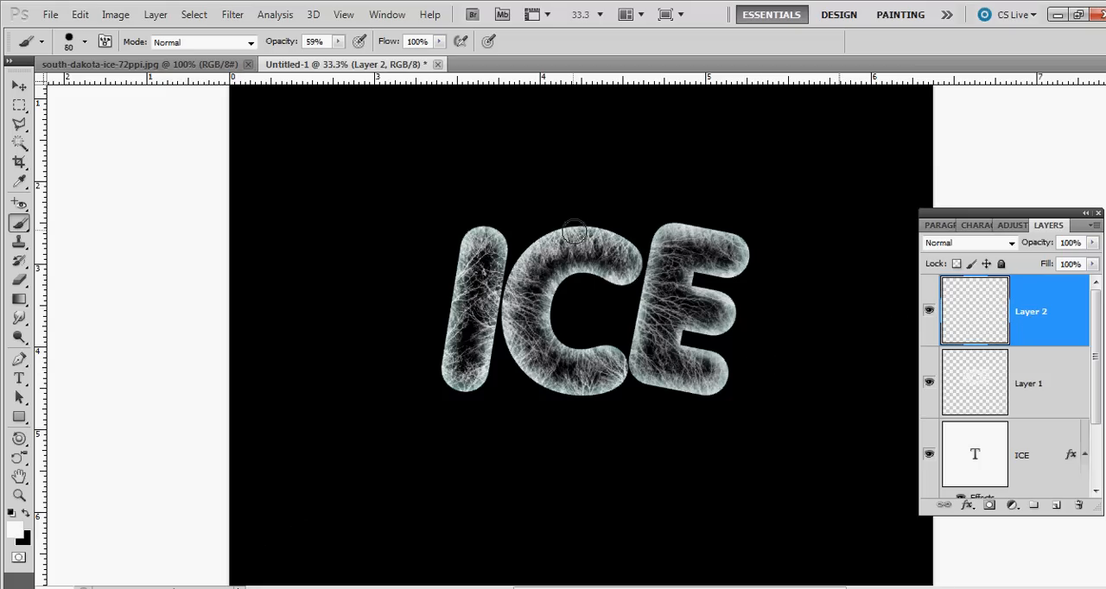
pyautogui.moveTo(571, 228)
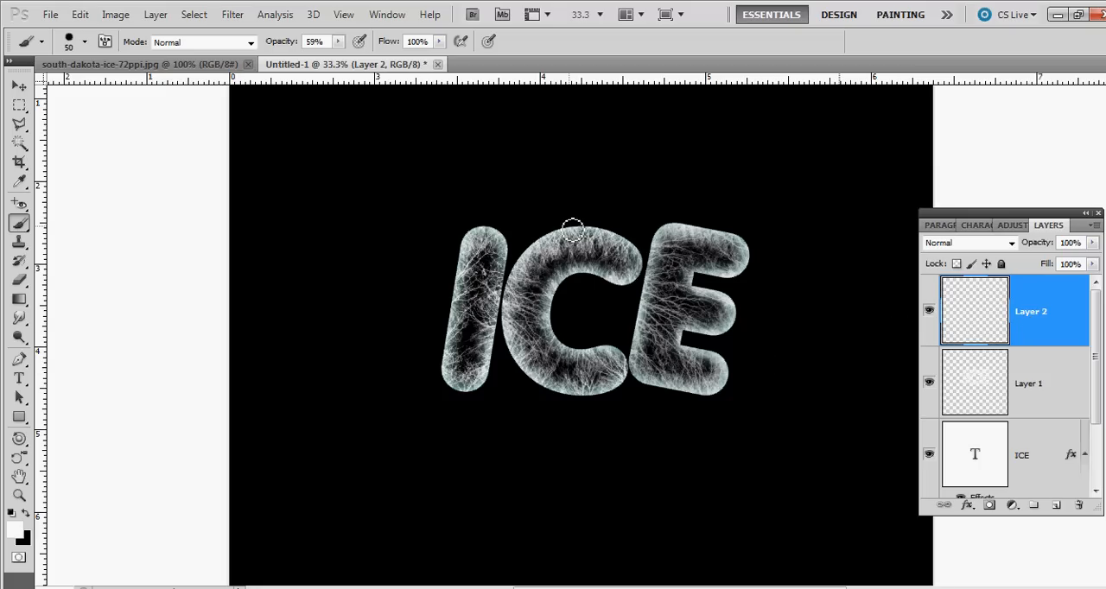
pyautogui.moveTo(584, 232)
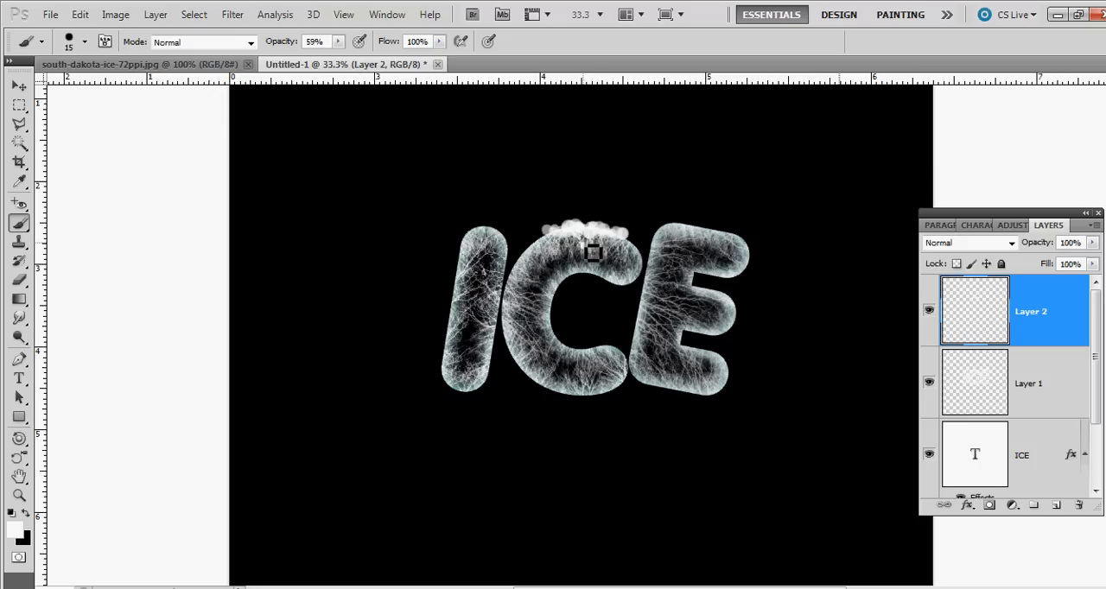
pyautogui.moveTo(589, 244)
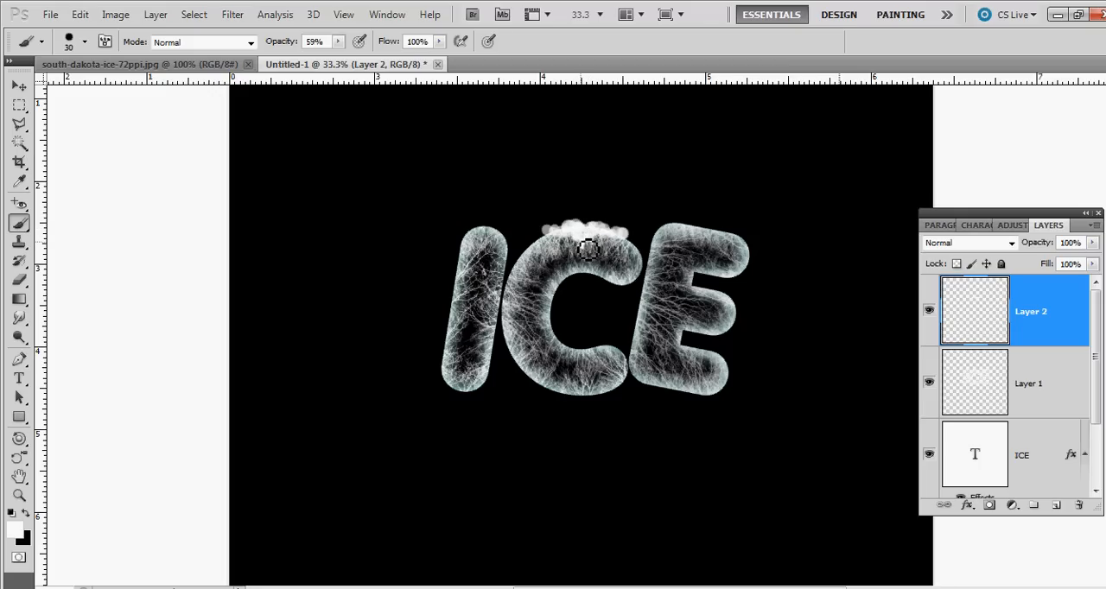
pyautogui.moveTo(608, 240)
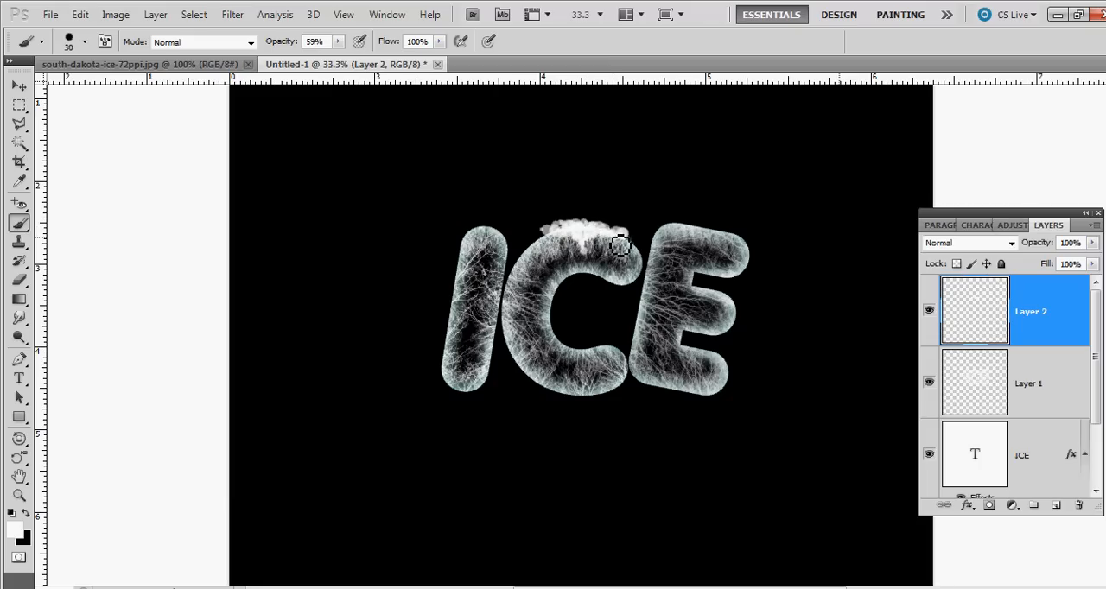
pyautogui.moveTo(739, 418)
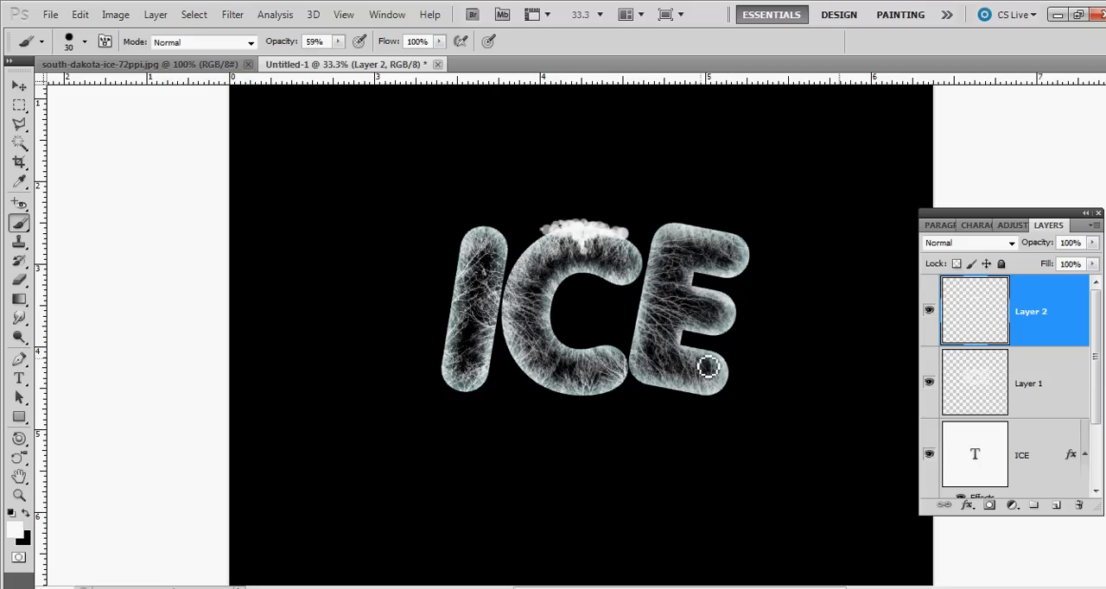
pyautogui.moveTo(664, 300)
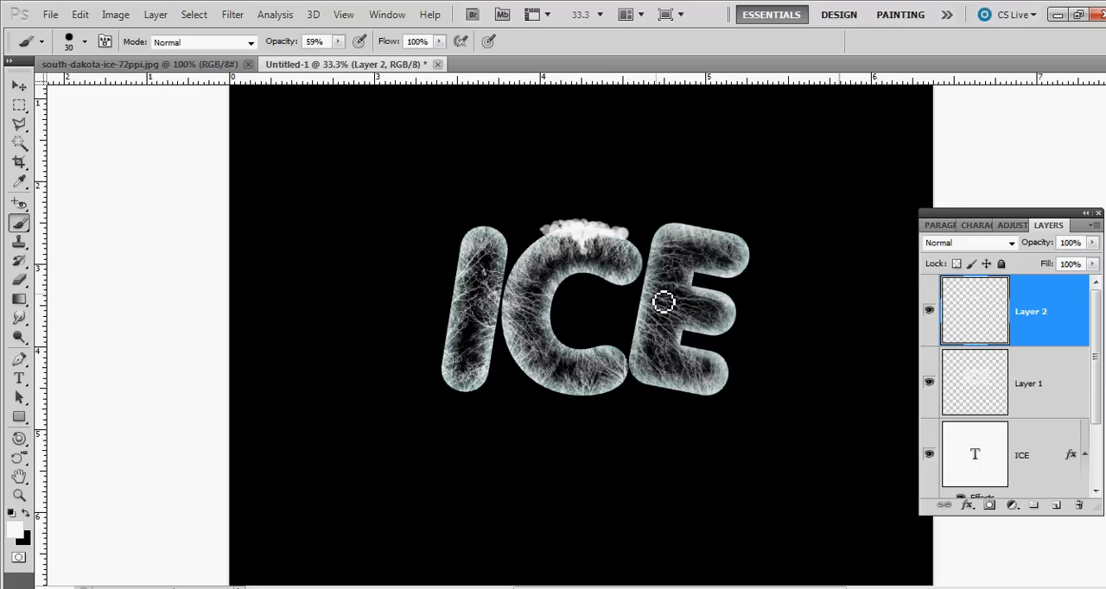
pyautogui.moveTo(632, 402)
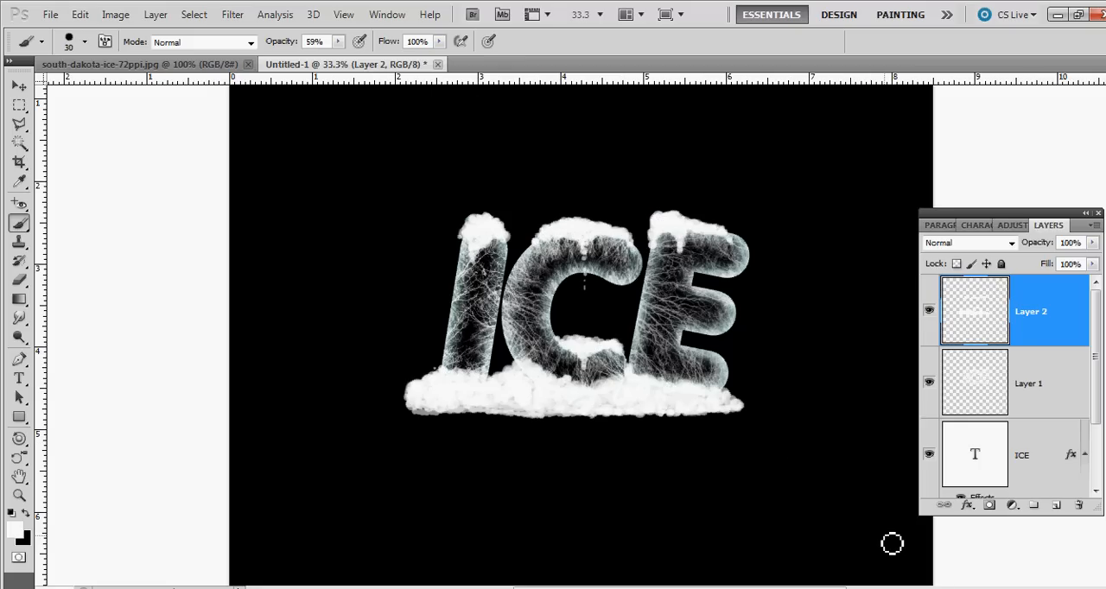
pyautogui.moveTo(904, 528)
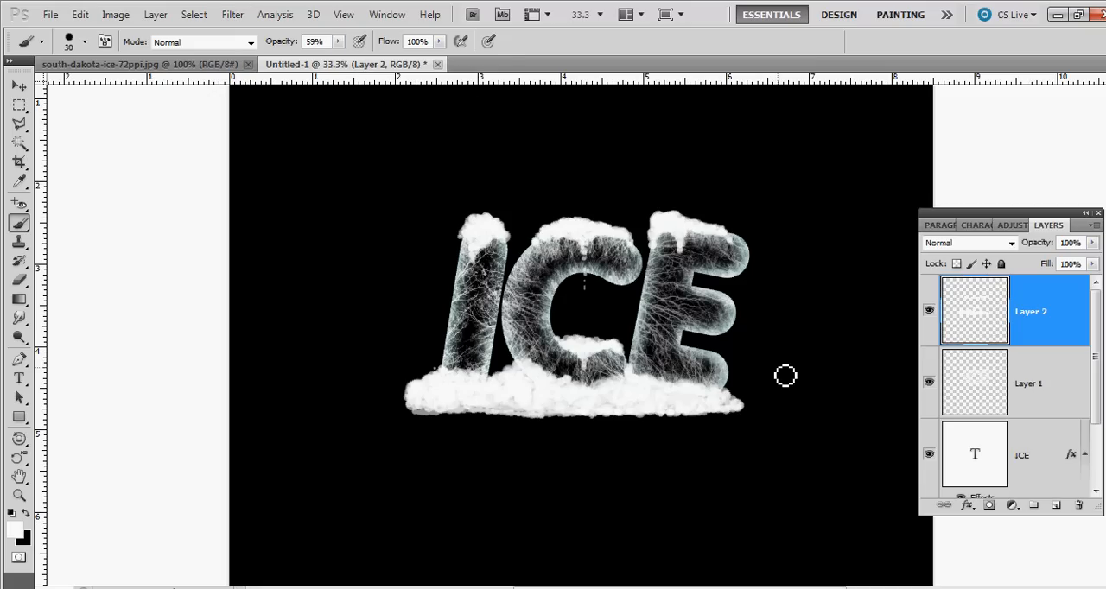
pyautogui.moveTo(481, 304)
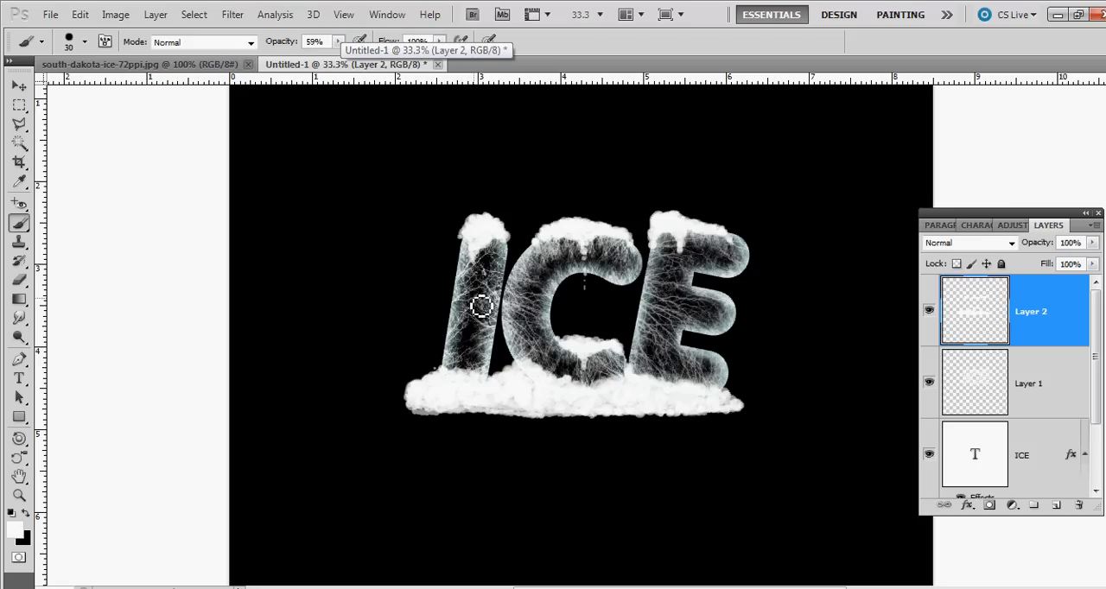
pyautogui.moveTo(815, 430)
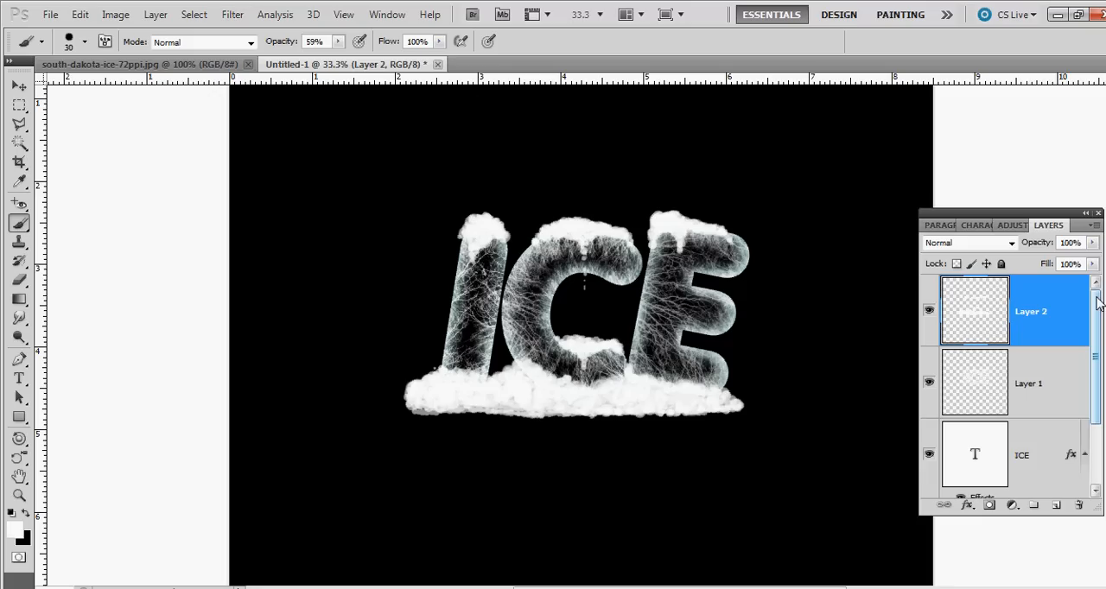
pyautogui.scroll(-3)
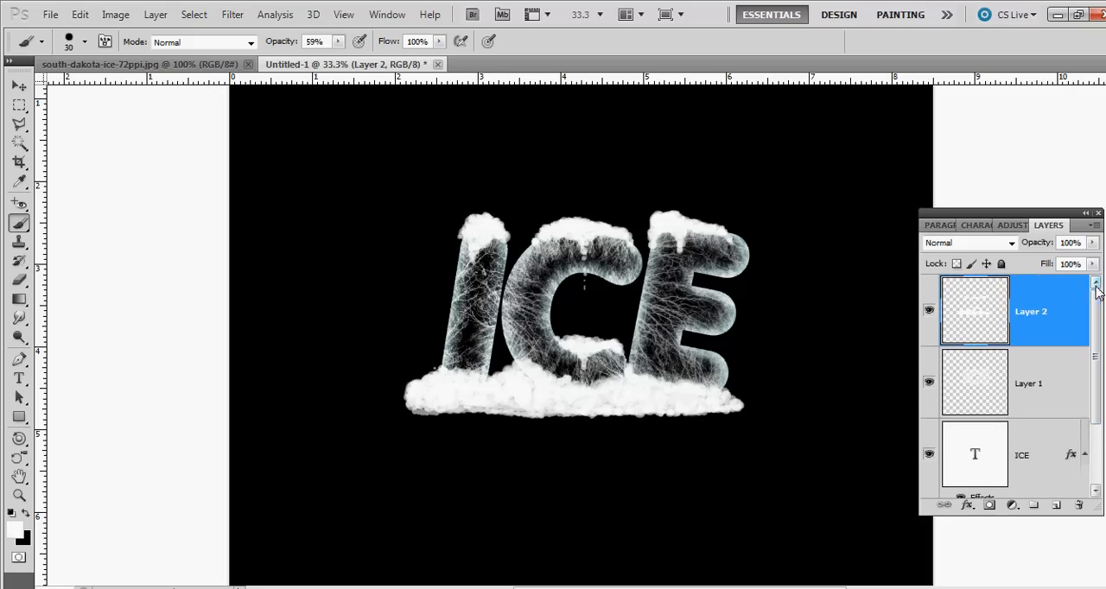
pyautogui.moveTo(1071, 439)
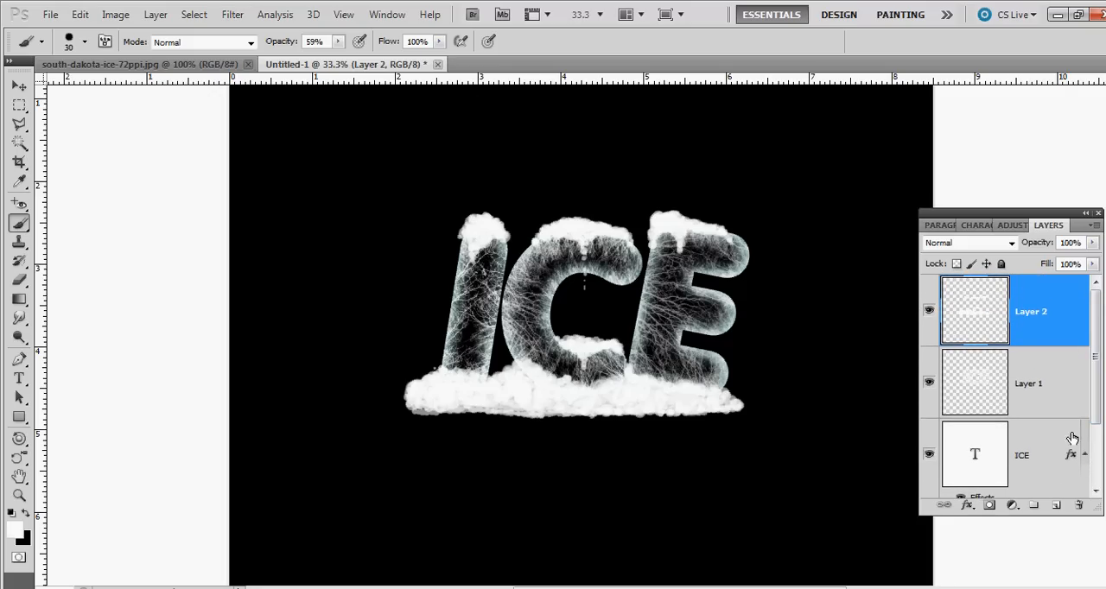
# Group the ICE and snow layers and duplicate the resulting group.
pyautogui.scroll(-3)
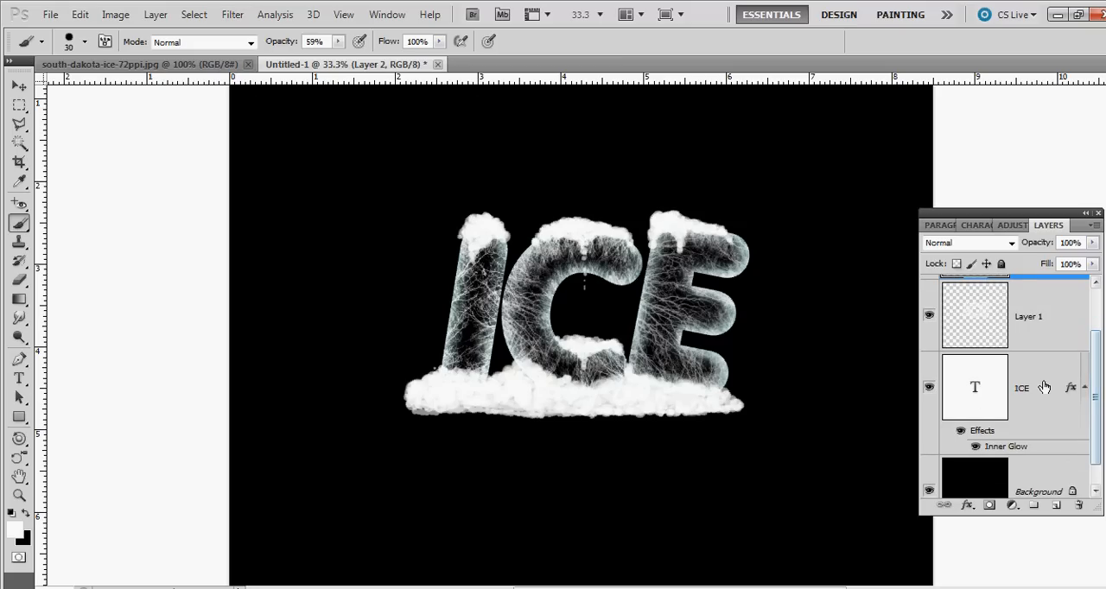
pyautogui.click(1033, 315)
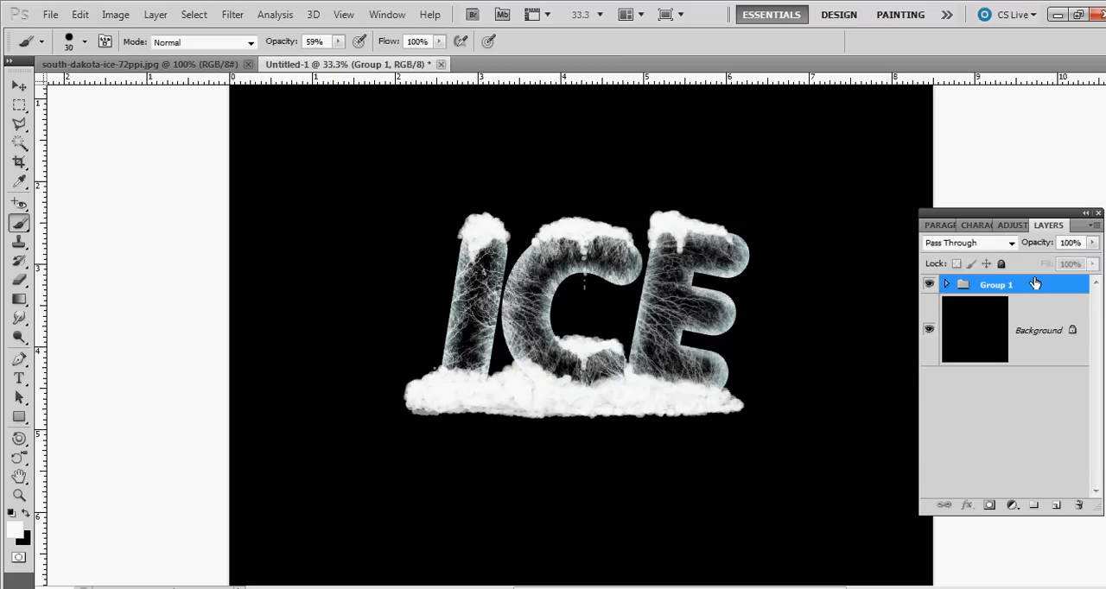
pyautogui.click(1056, 505)
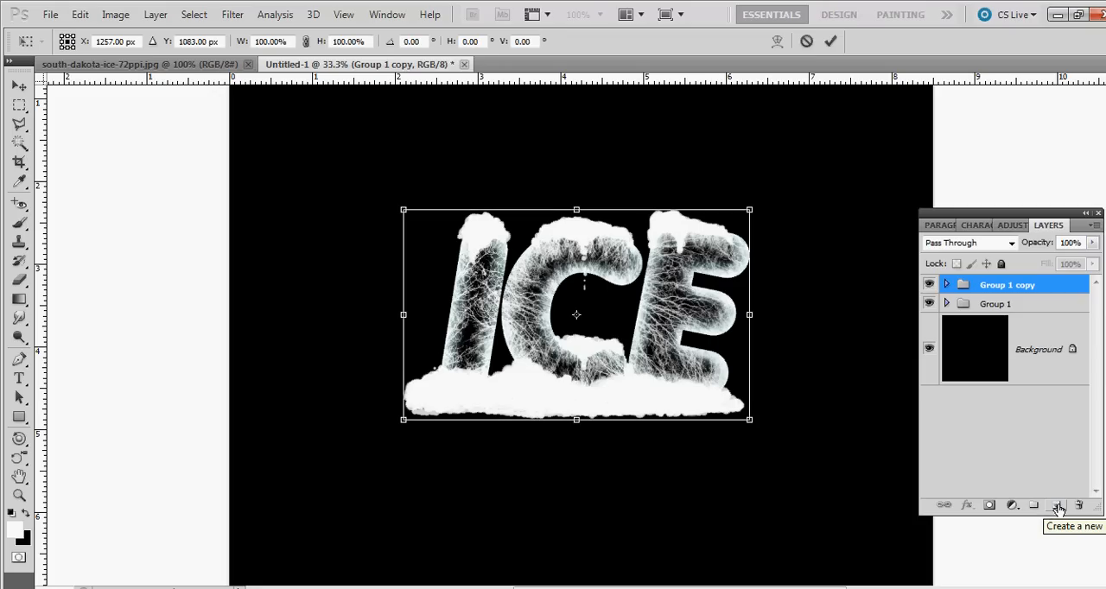
# Flip the copied group vertically and position it beneath the original ICE as a reflection.
pyautogui.rightClick(577, 314)
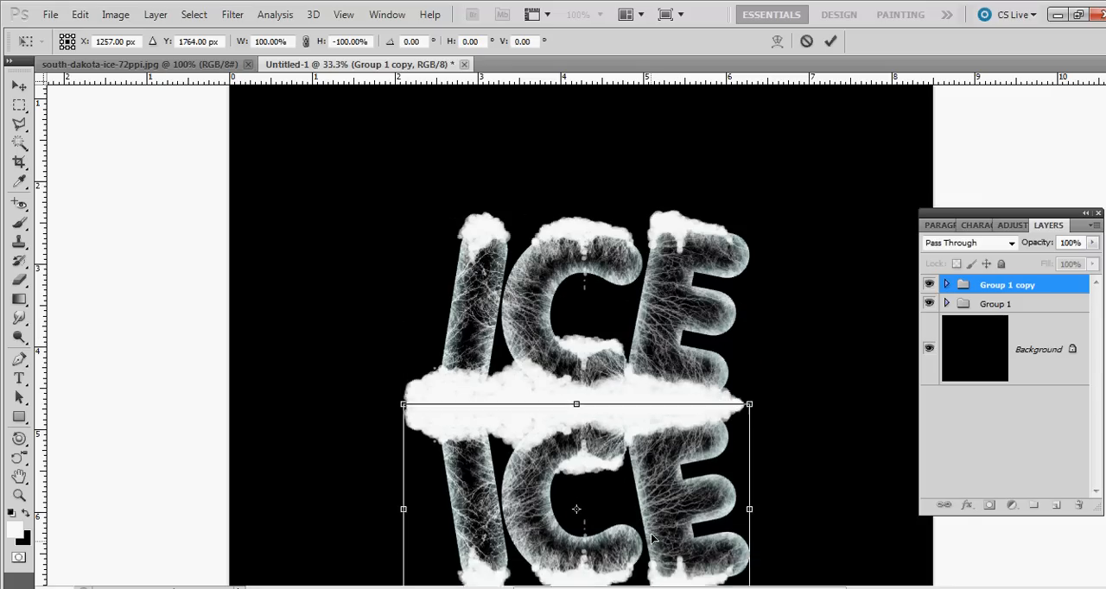
pyautogui.moveTo(577, 404); pyautogui.dragTo(577, 418)
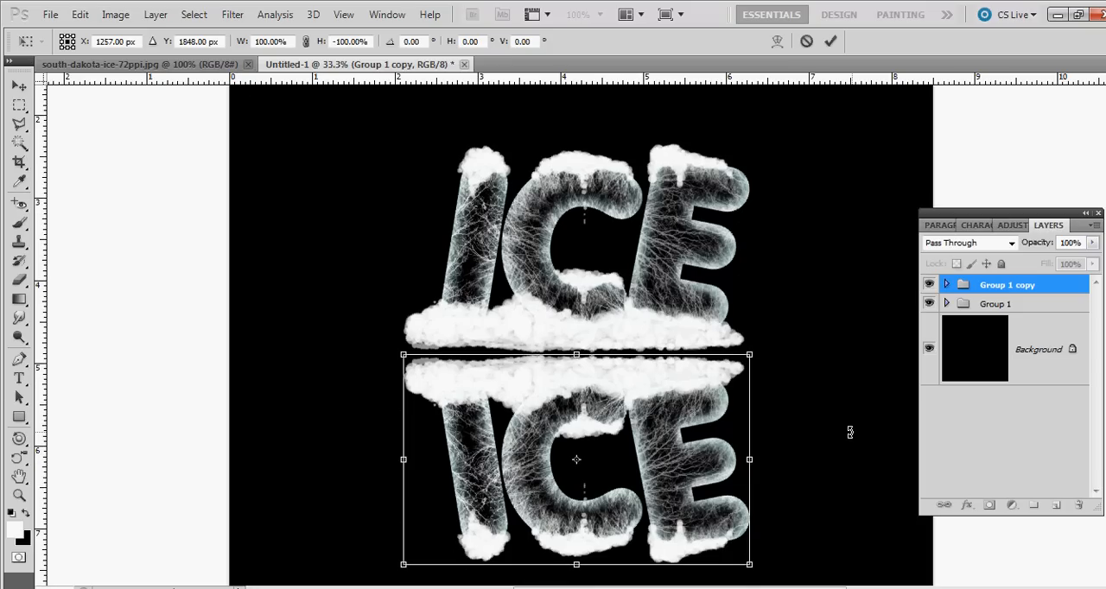
pyautogui.click(829, 39)
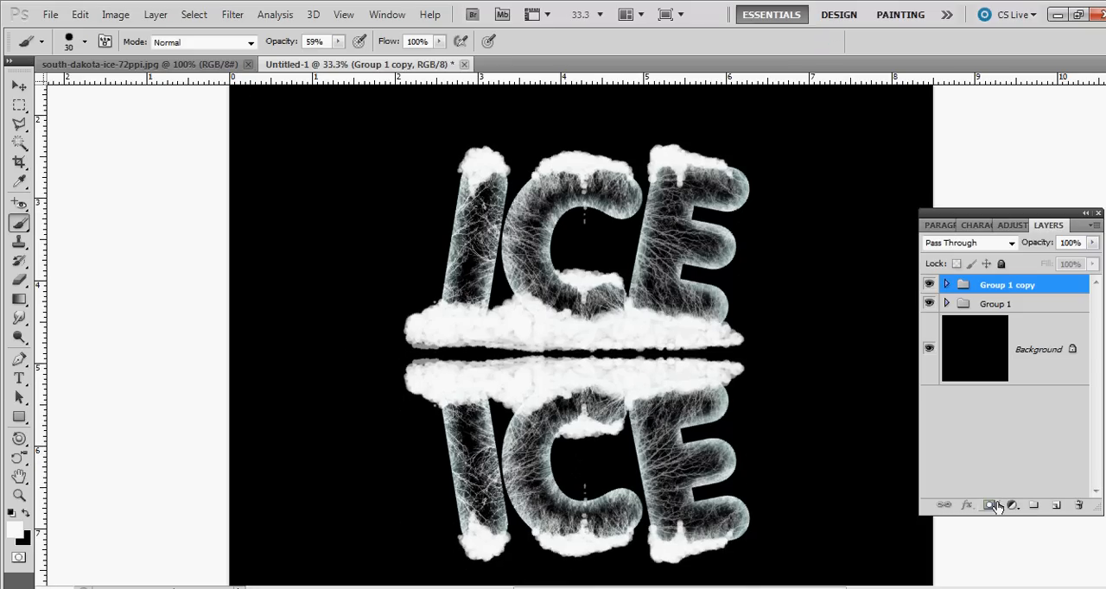
# Add a layer mask to Group 1 copy and ready the Gradient tool for fading it.
pyautogui.click(990, 505)
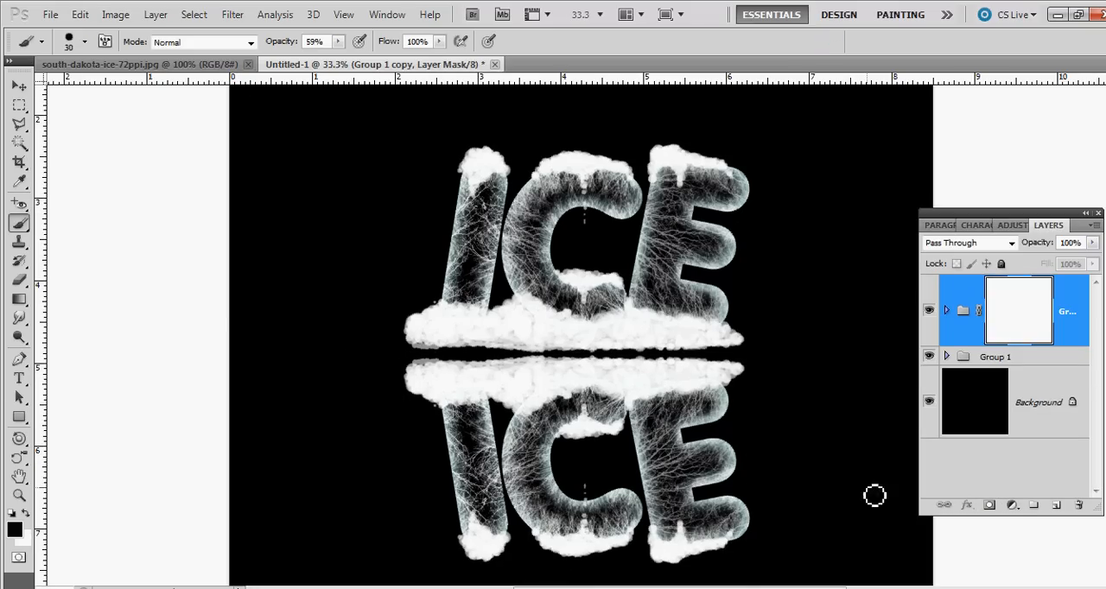
pyautogui.click(19, 300)
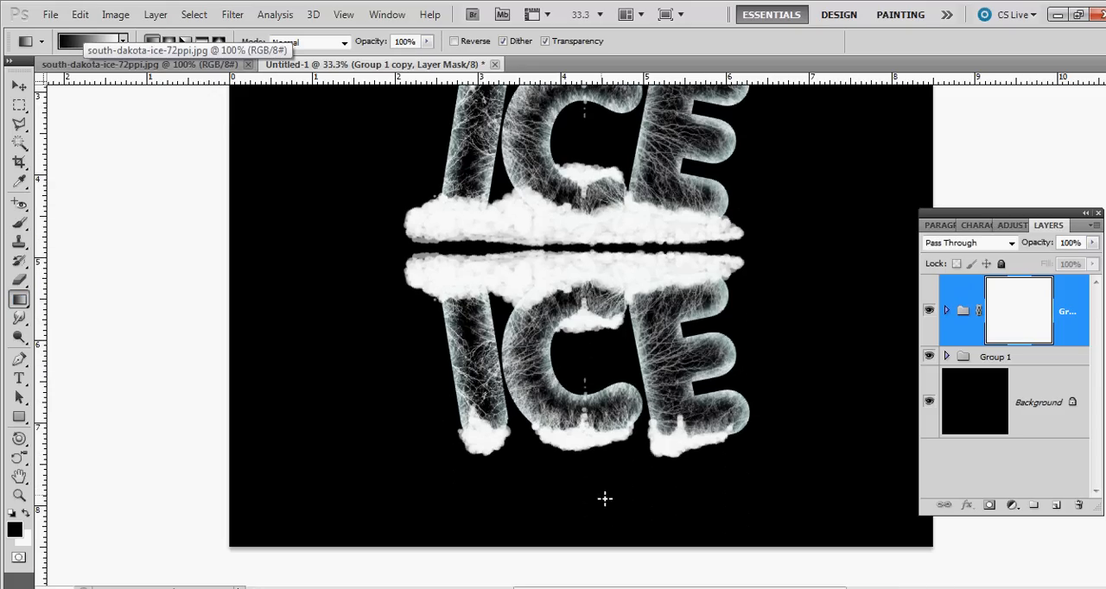
pyautogui.moveTo(594, 369)
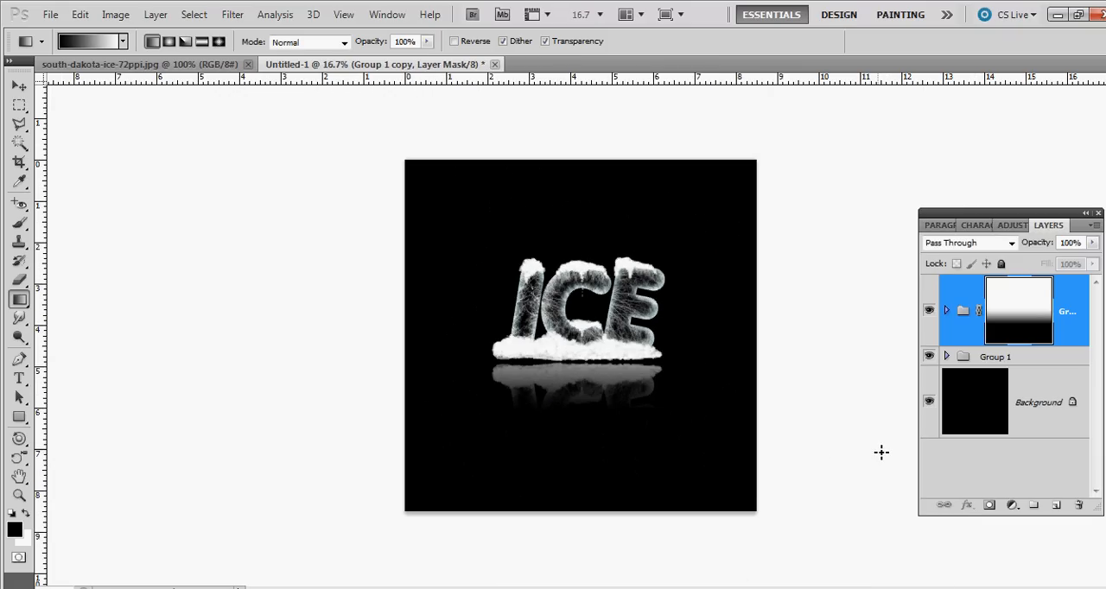
pyautogui.moveTo(812, 535)
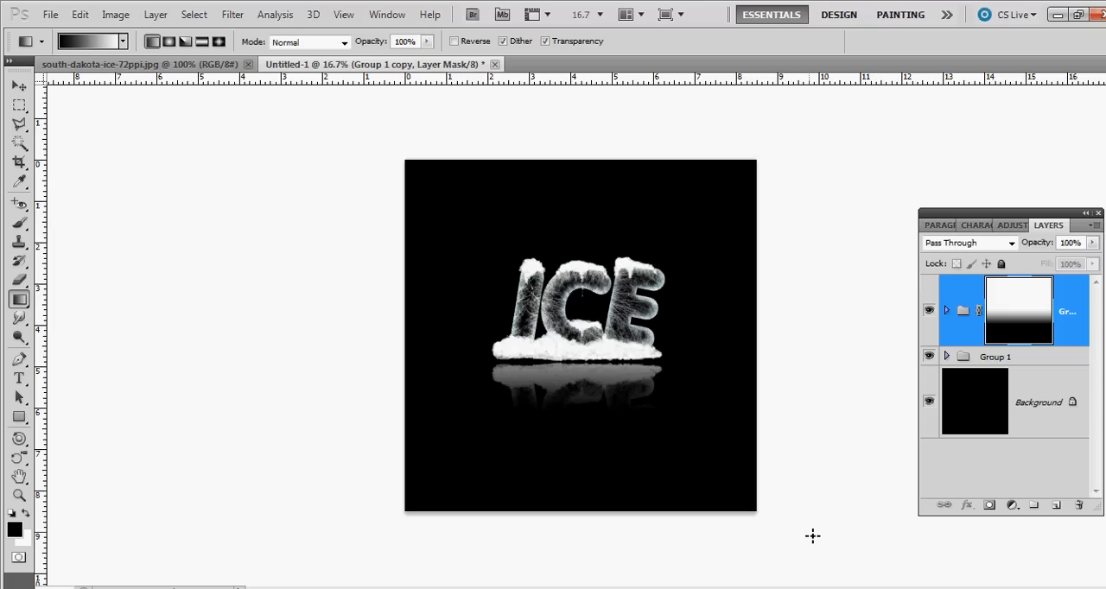